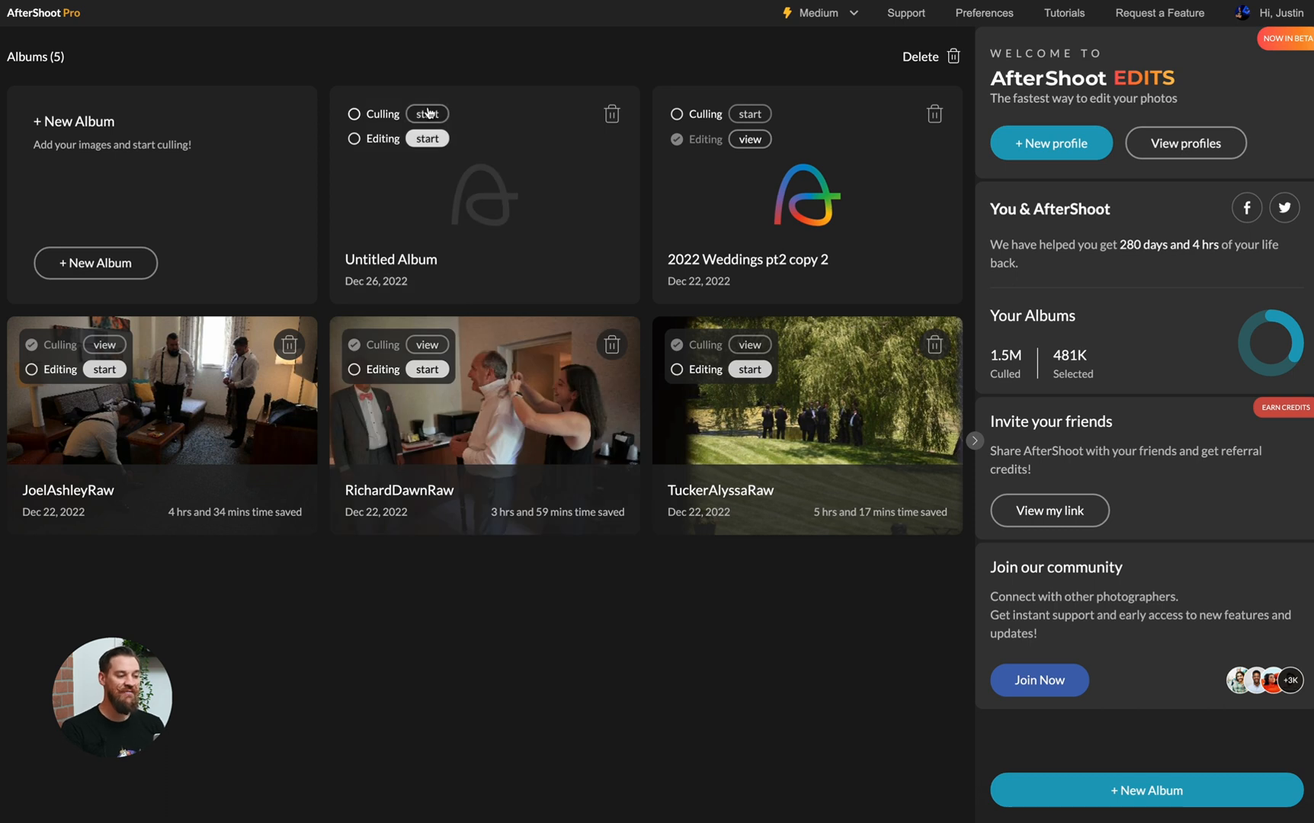
{"action": "mouse_move", "coordinate": [425, 139]}
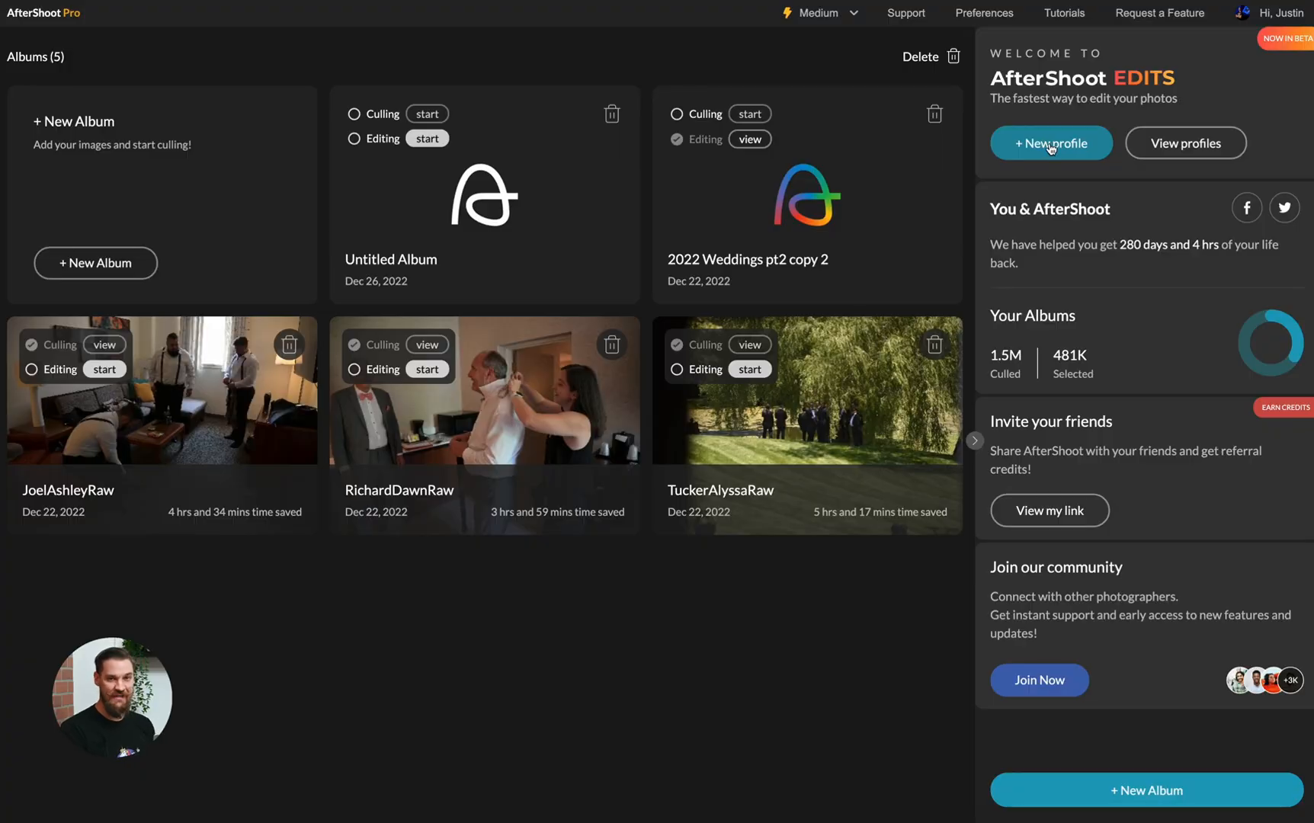
{"action": "mouse_move", "coordinate": [1278, 12]}
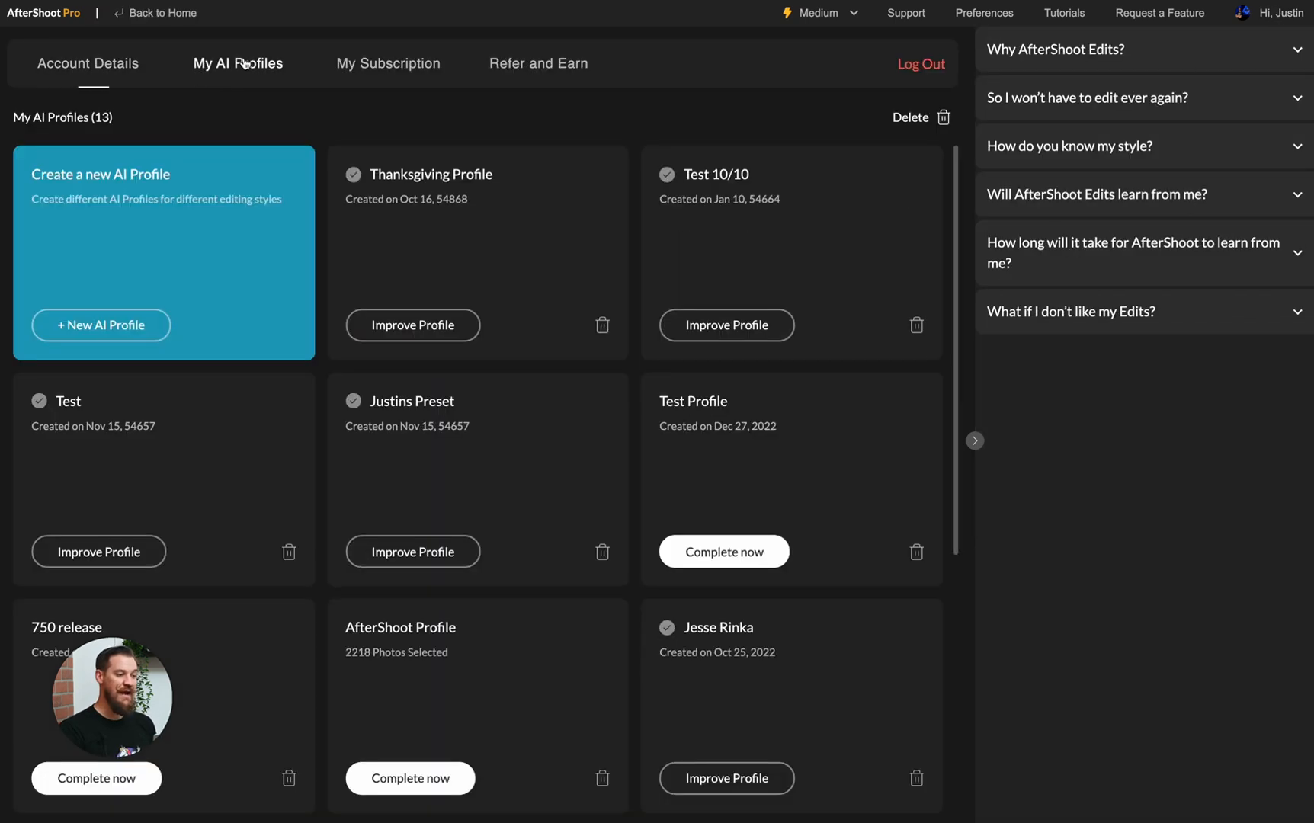
Step: Start a new AI profile from the My AI Profiles list
{"action": "scroll", "scroll_direction": "down", "scroll_amount": 3}
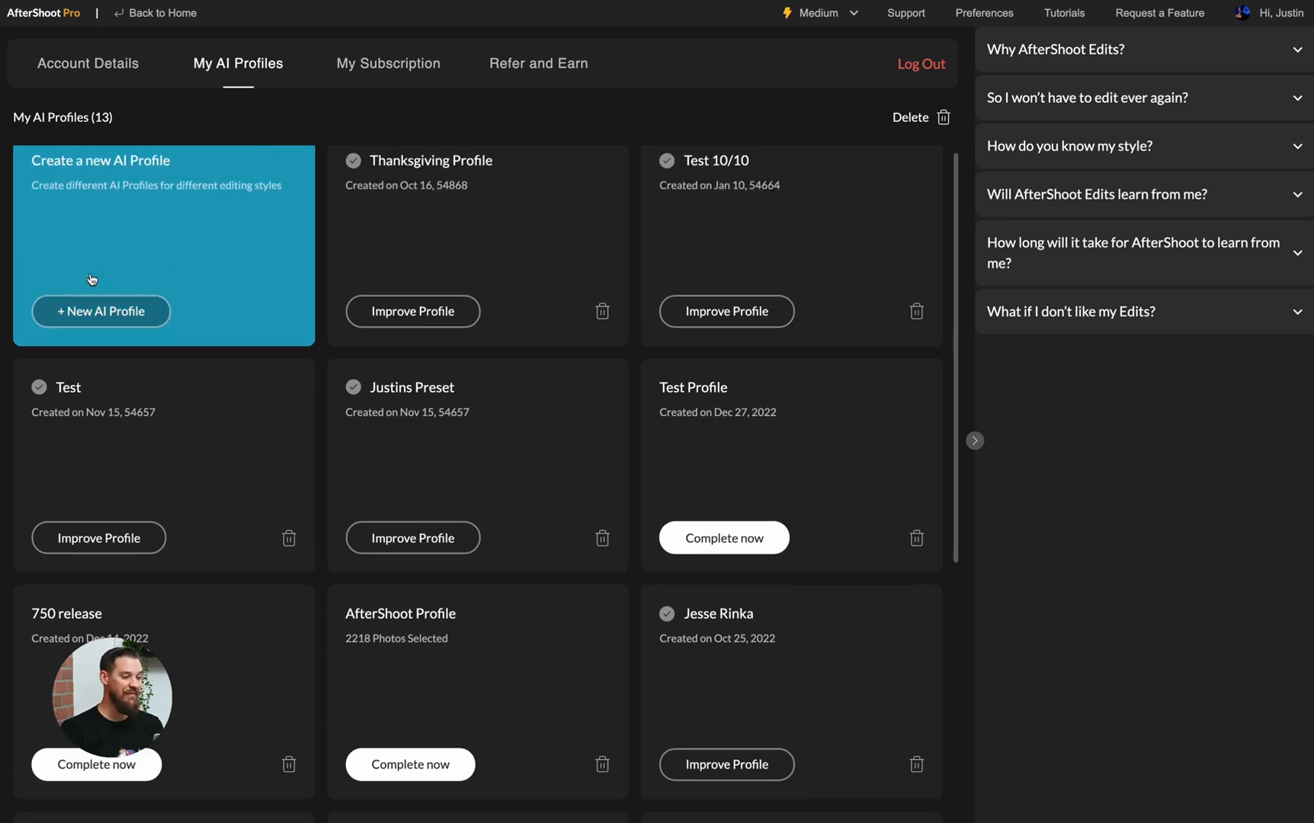
{"action": "scroll", "scroll_direction": "down", "scroll_amount": 3}
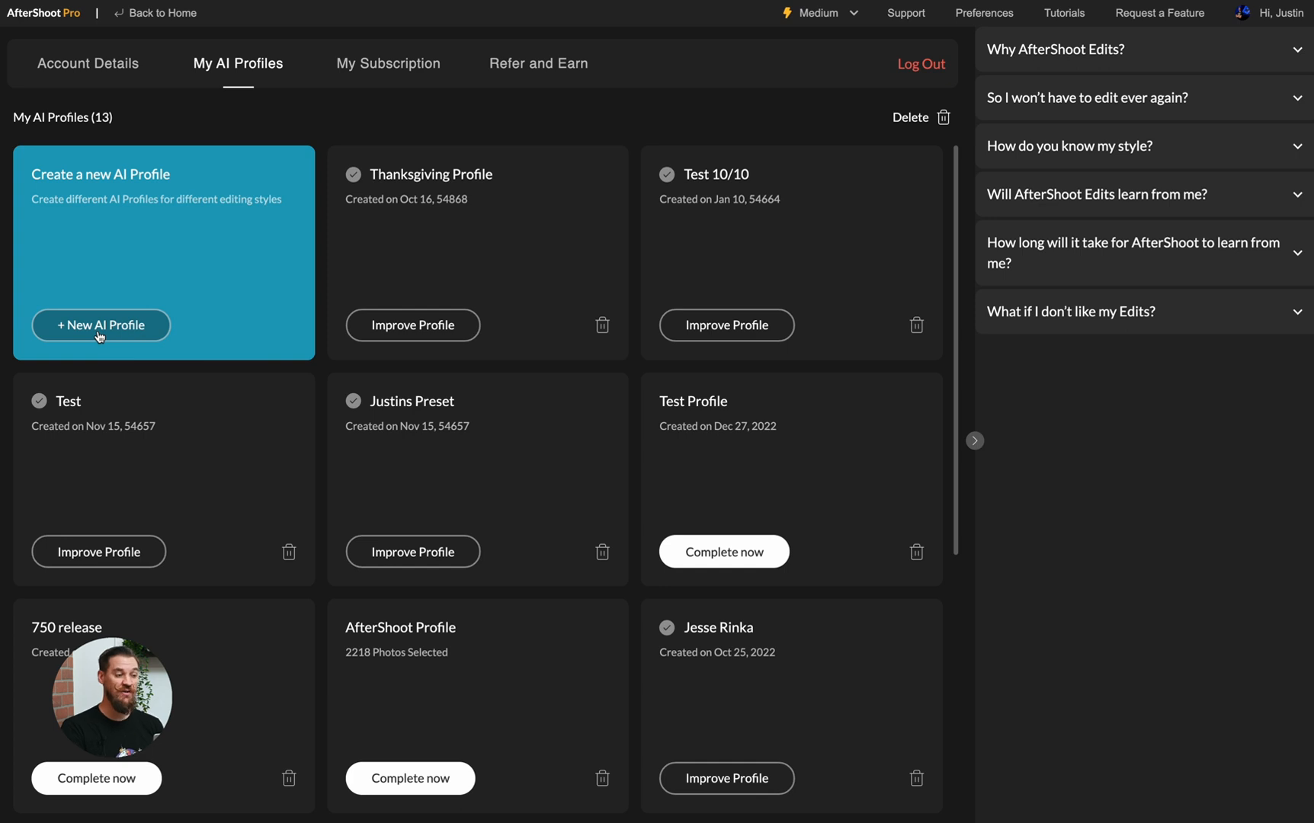
{"action": "left_click", "coordinate": [99, 324]}
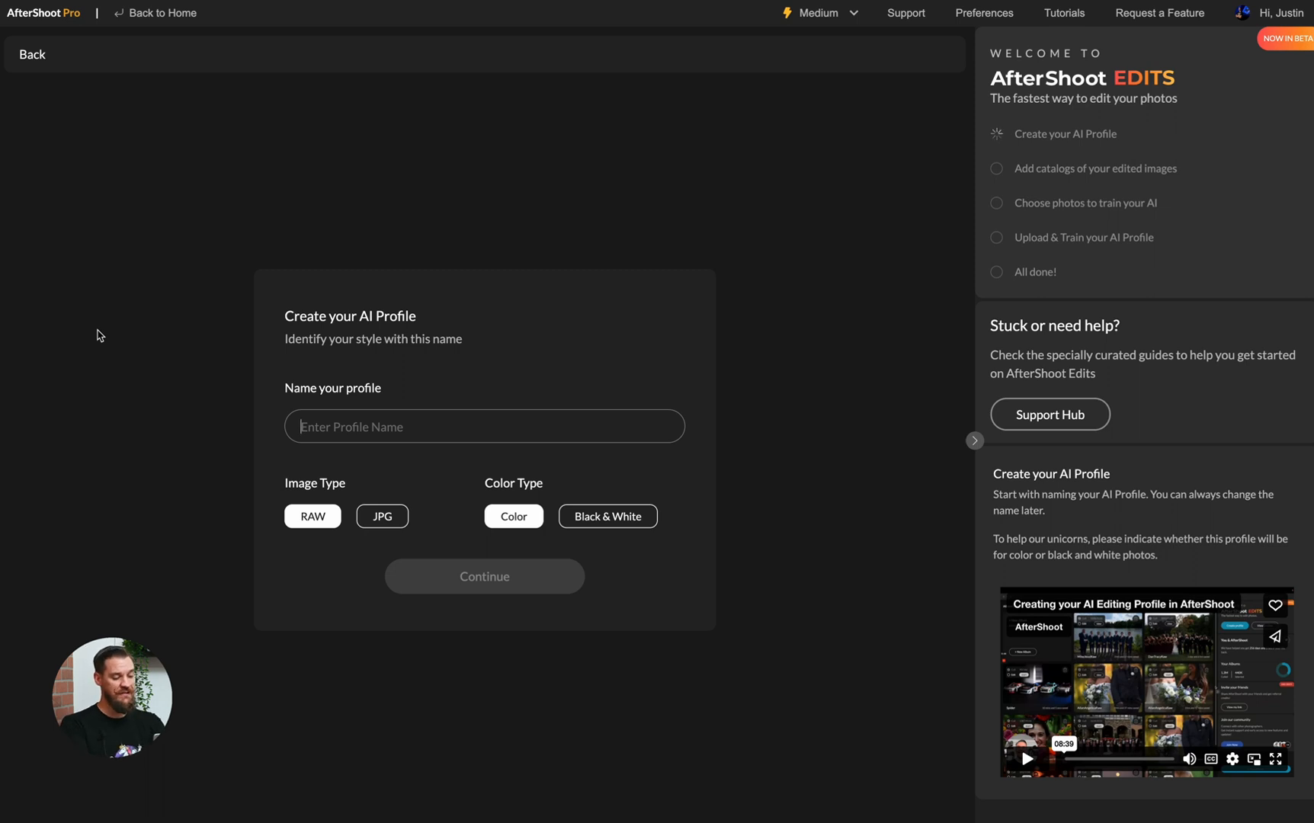
Step: Name the profile 'Test Profile', keeping RAW and Color, and continue to catalog selection
{"action": "type", "text": "Test Profile"}
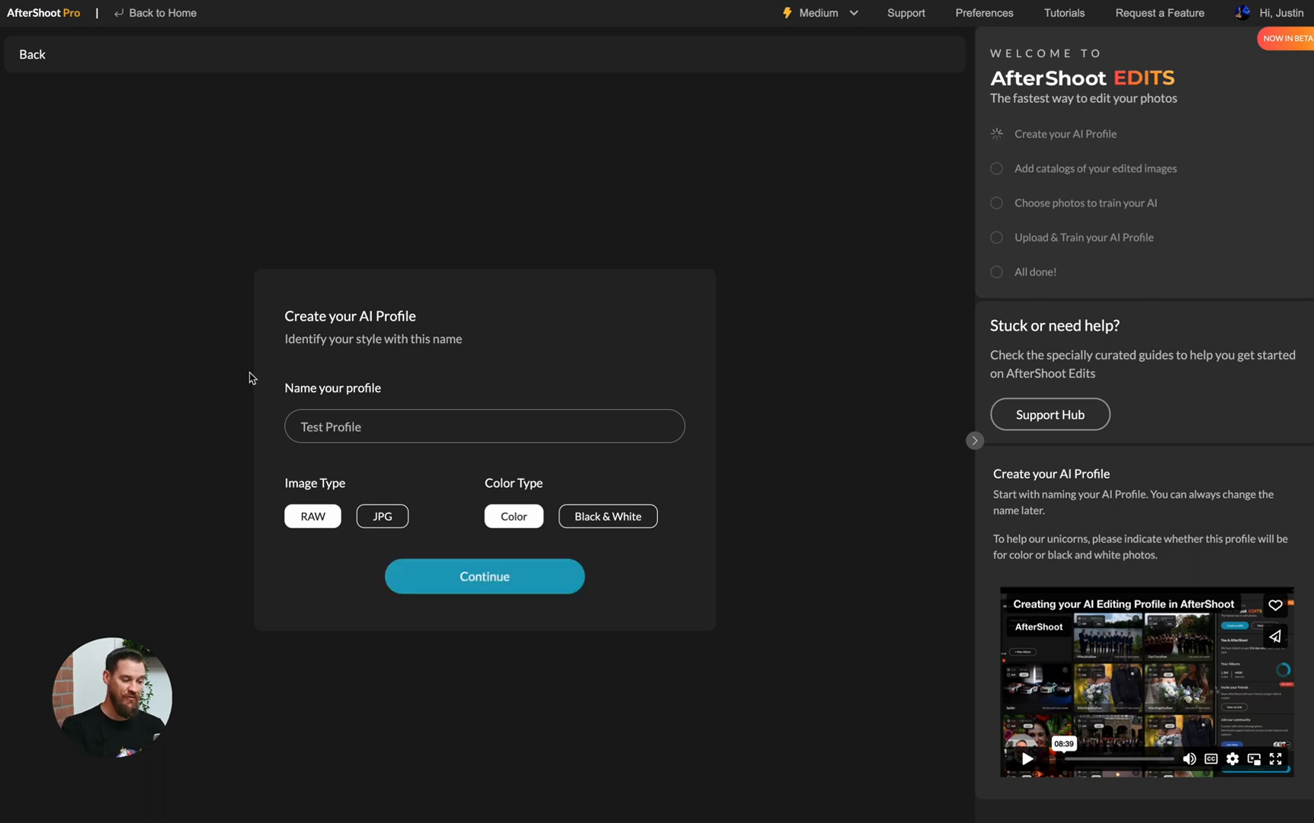
{"action": "mouse_move", "coordinate": [343, 492]}
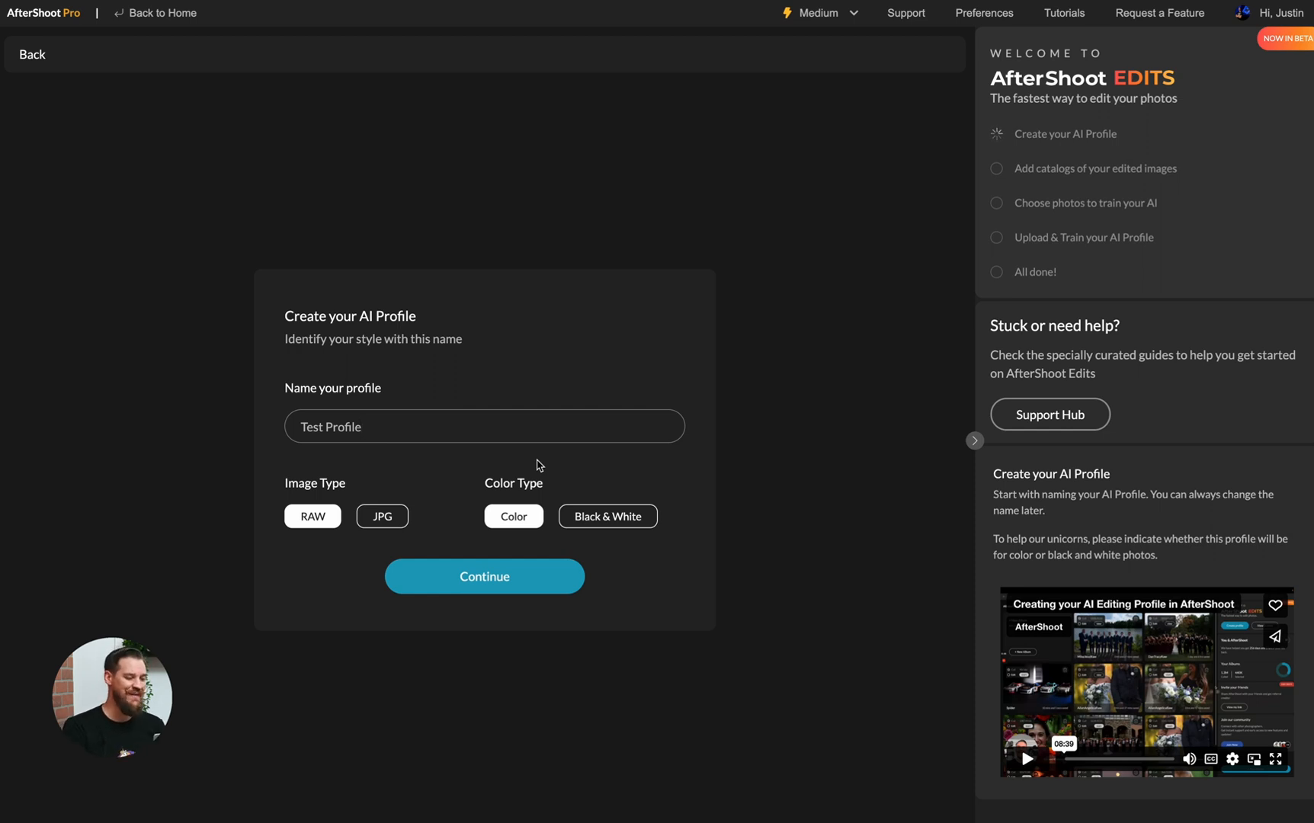
{"action": "left_click", "coordinate": [483, 576]}
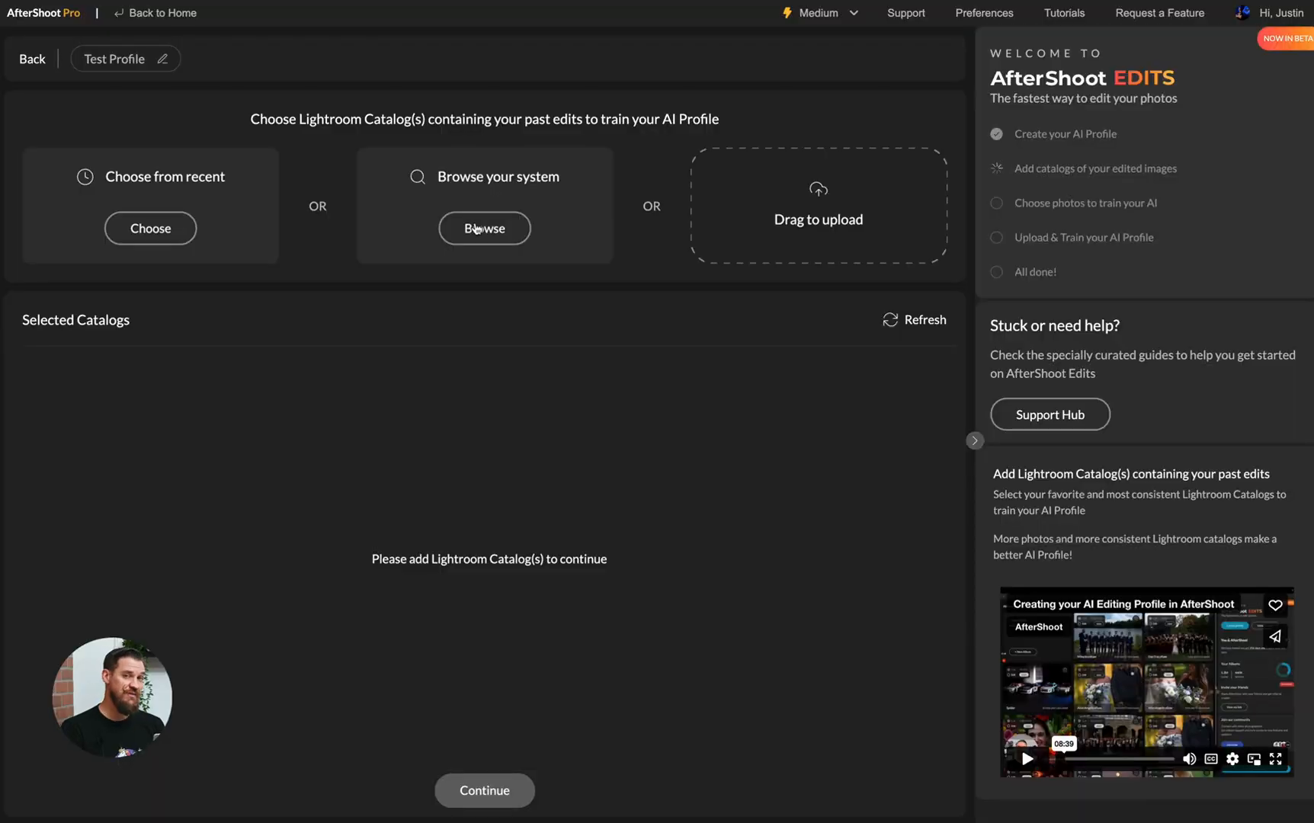
Step: Add the recent 2022 Weddings pt2 copy 2 catalog and acknowledge the large-catalog warning
{"action": "left_click", "coordinate": [483, 229]}
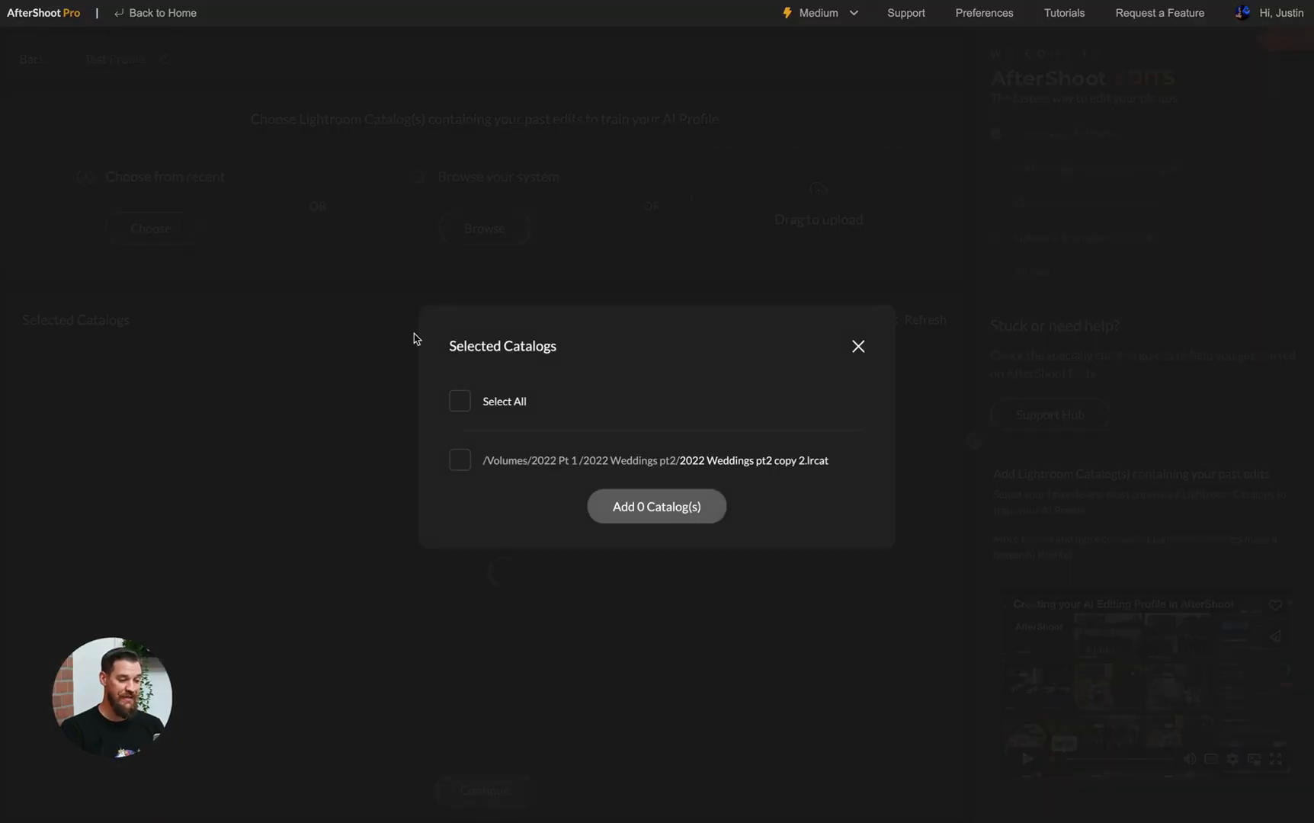
{"action": "left_click", "coordinate": [459, 401]}
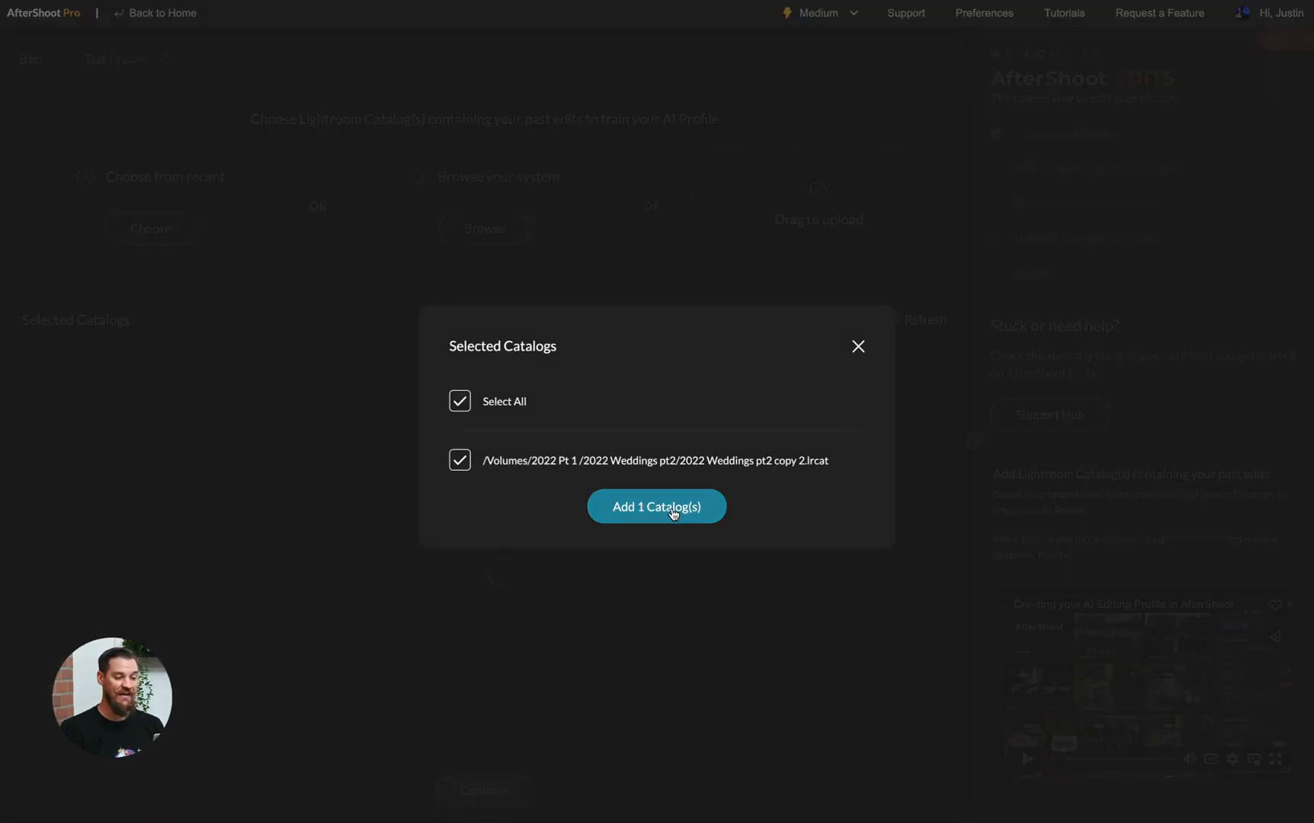
{"action": "left_click", "coordinate": [655, 507]}
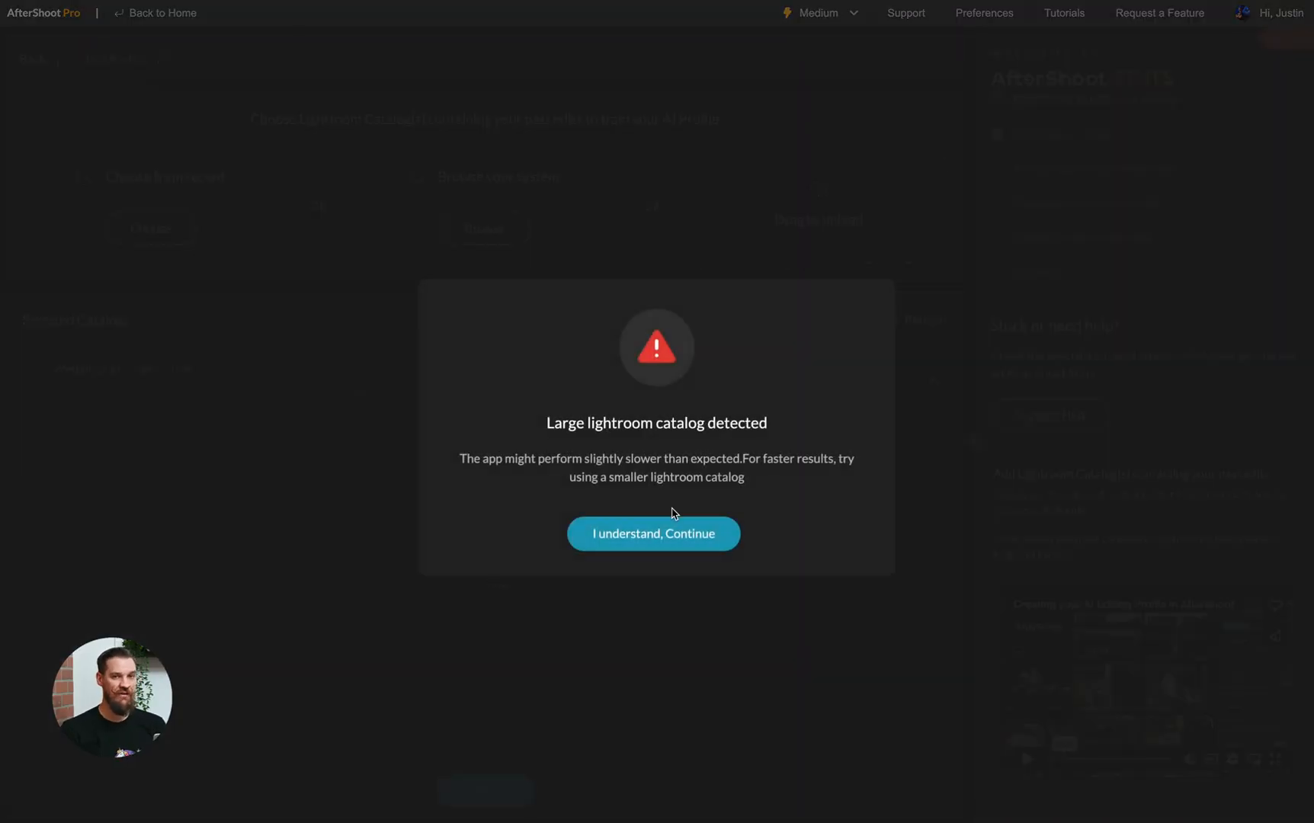
{"action": "left_click", "coordinate": [652, 533]}
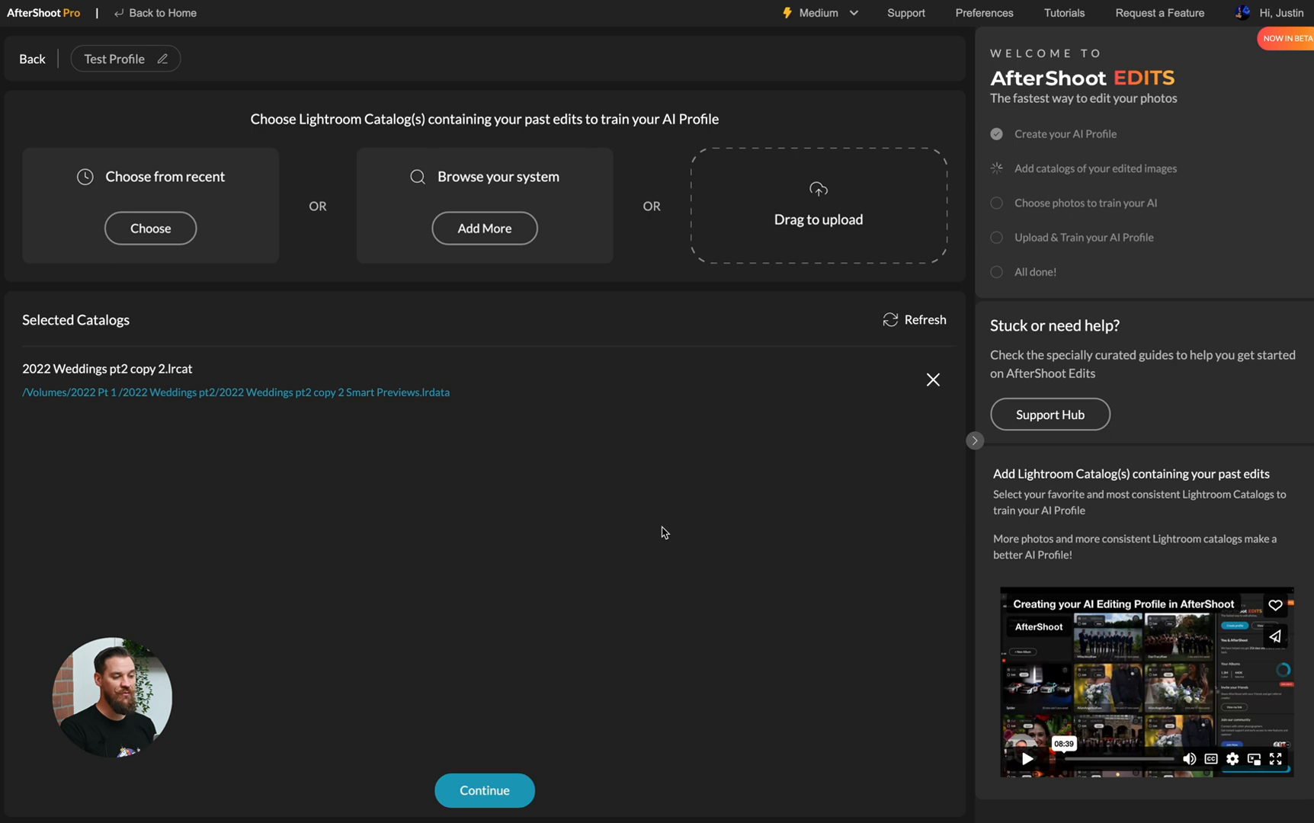
{"action": "mouse_move", "coordinate": [684, 567]}
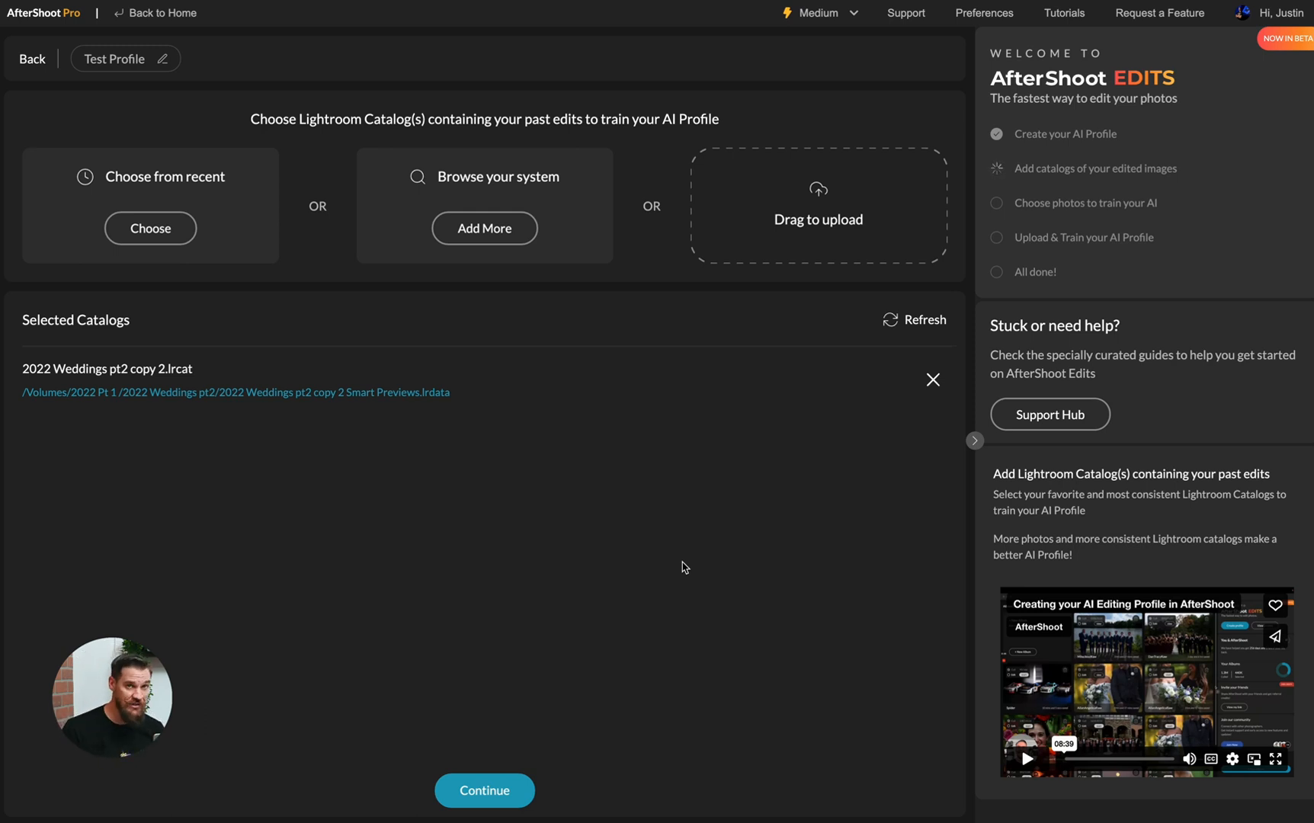
Step: Add the 2022 Engagements.lrcat catalog from the computer
{"action": "left_click", "coordinate": [483, 229]}
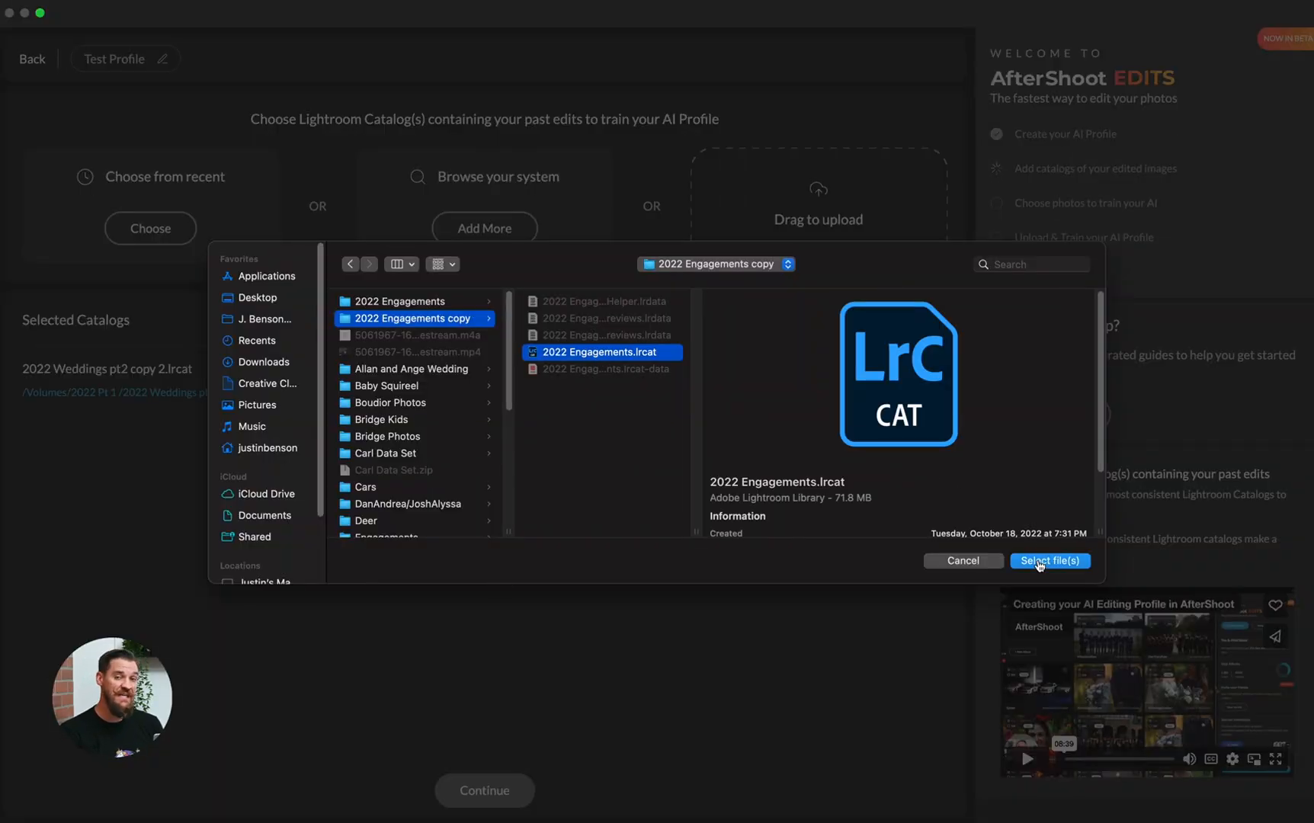
{"action": "left_click", "coordinate": [1049, 560]}
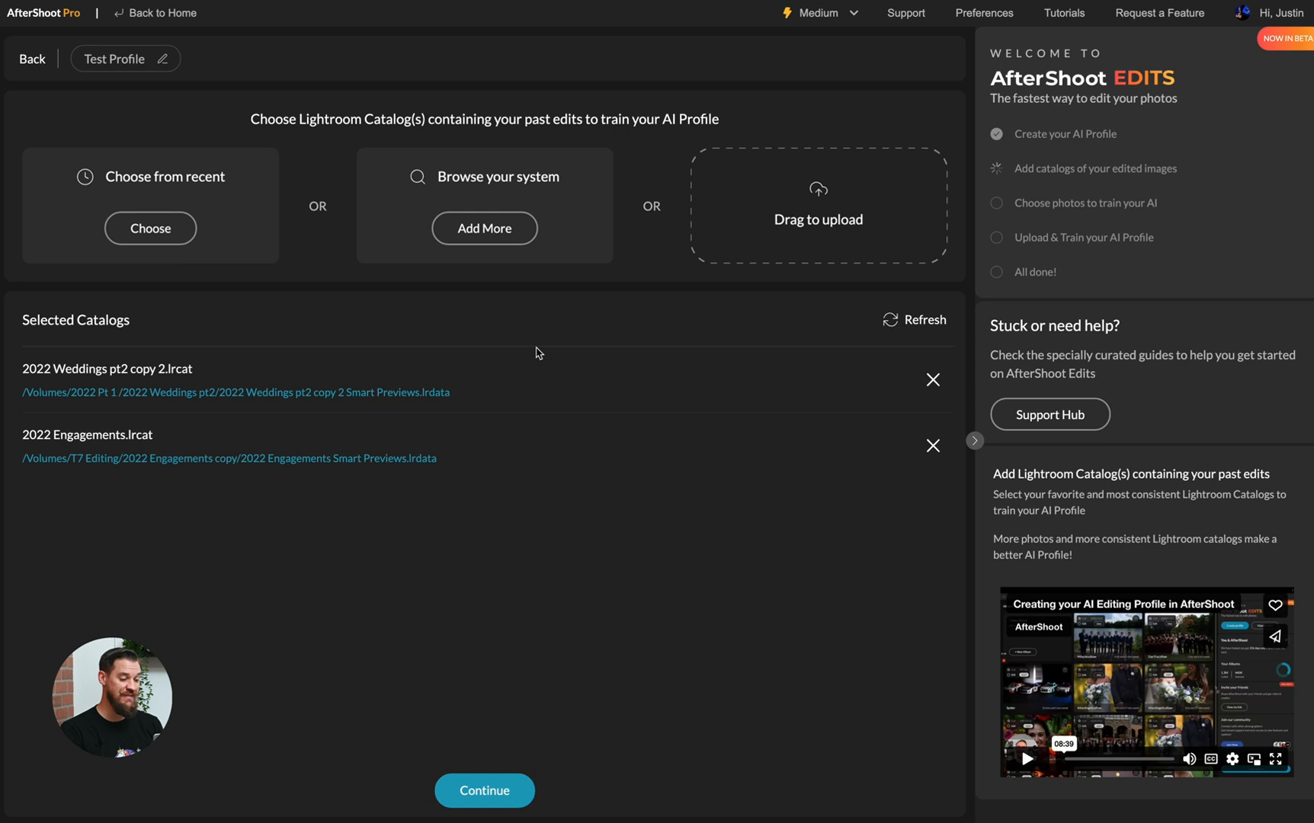
Step: Add the Weddings 2022 Pt 4 copy 2 catalog from the T7 Editing drive
{"action": "left_click", "coordinate": [485, 229]}
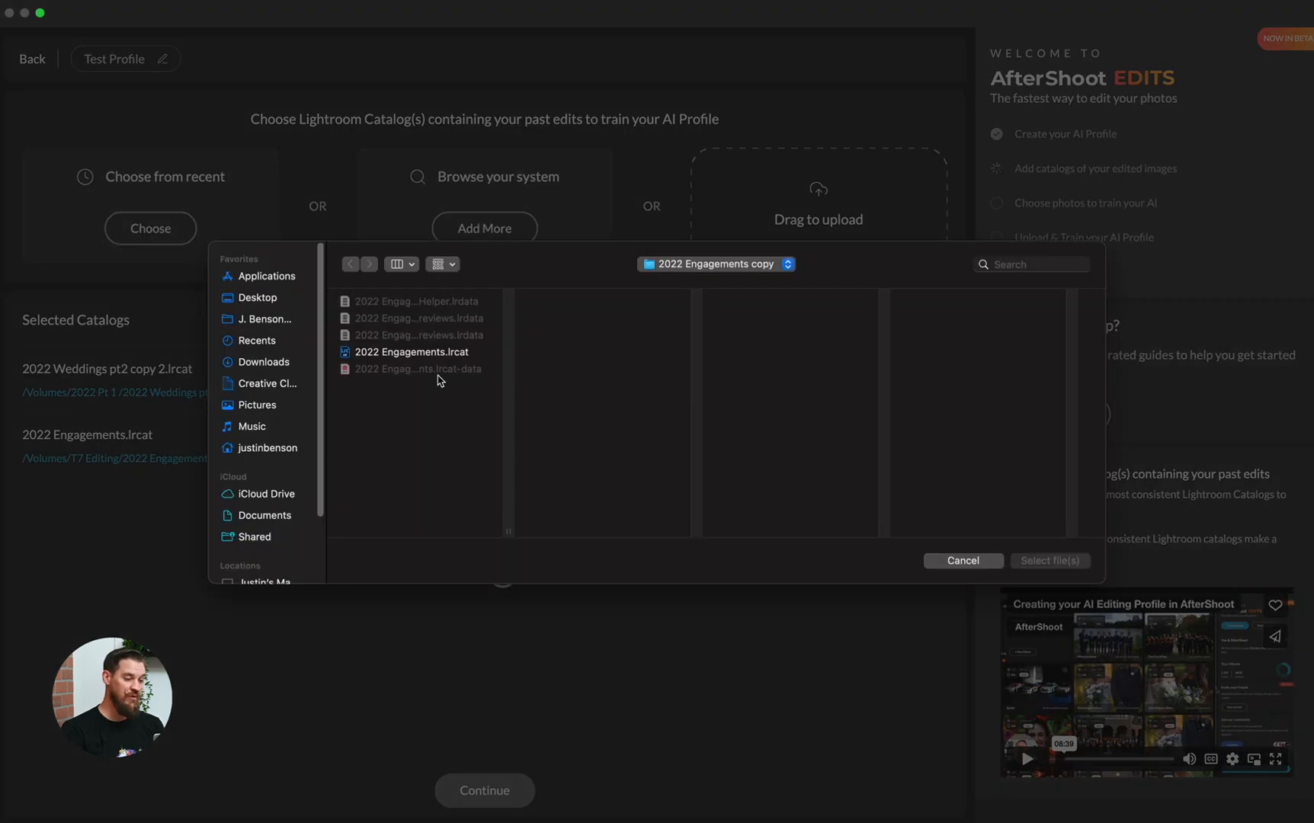
{"action": "left_click", "coordinate": [714, 263]}
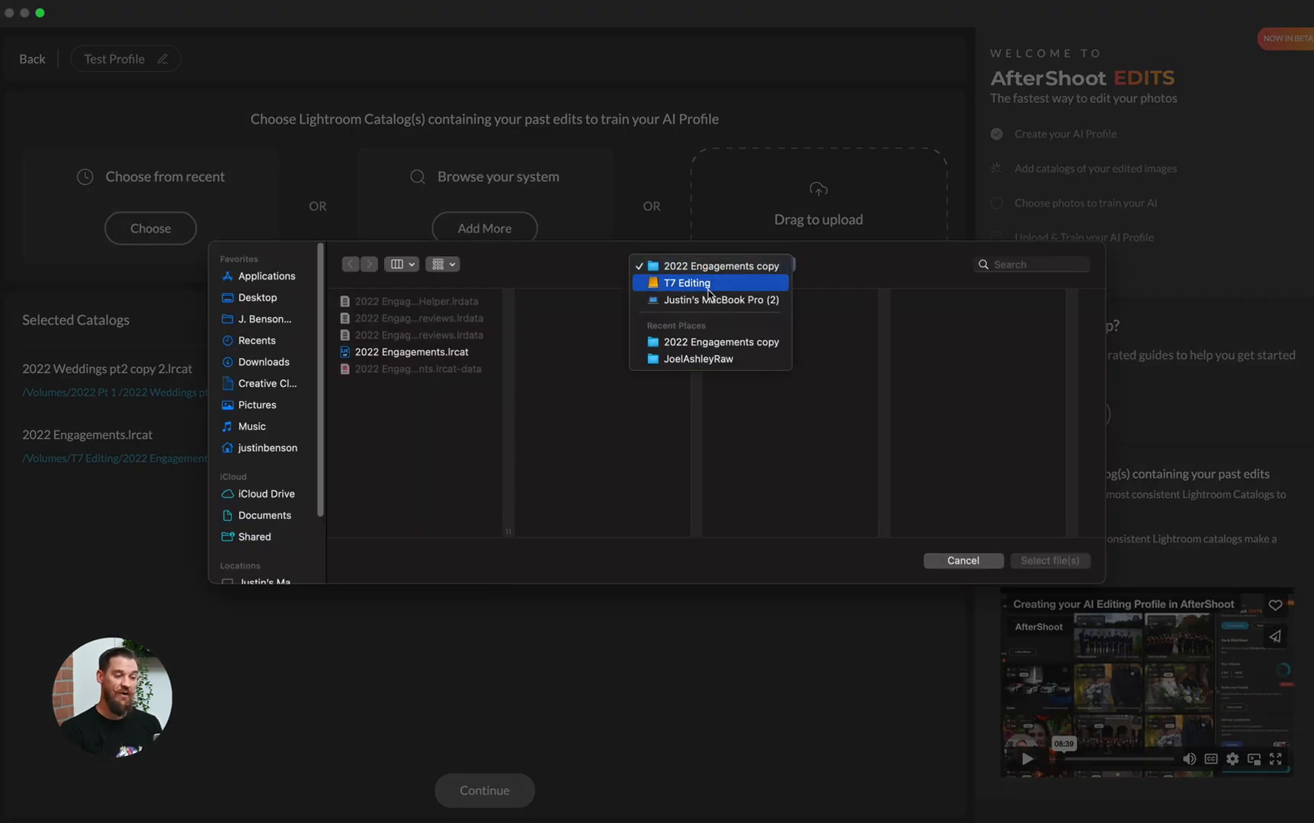
{"action": "left_click", "coordinate": [686, 282]}
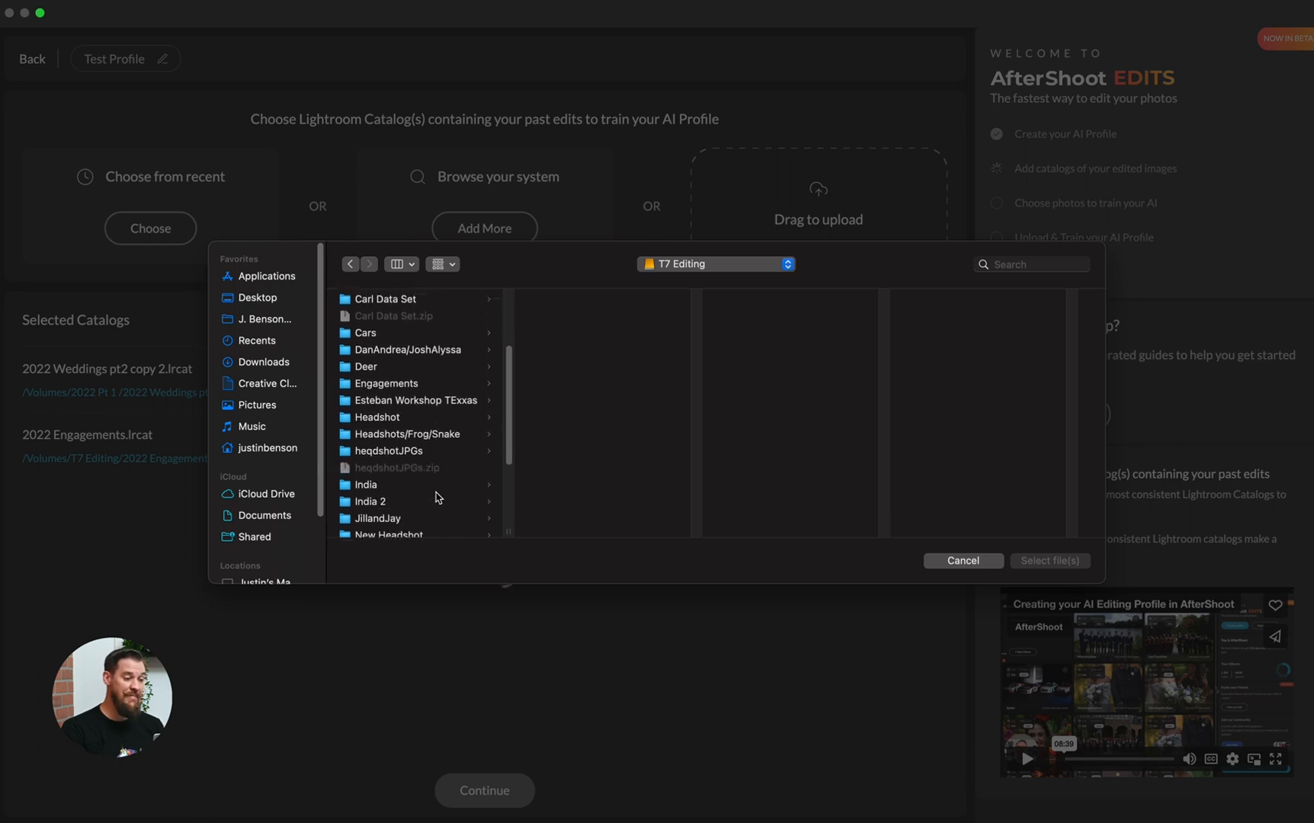
{"action": "left_click", "coordinate": [410, 436]}
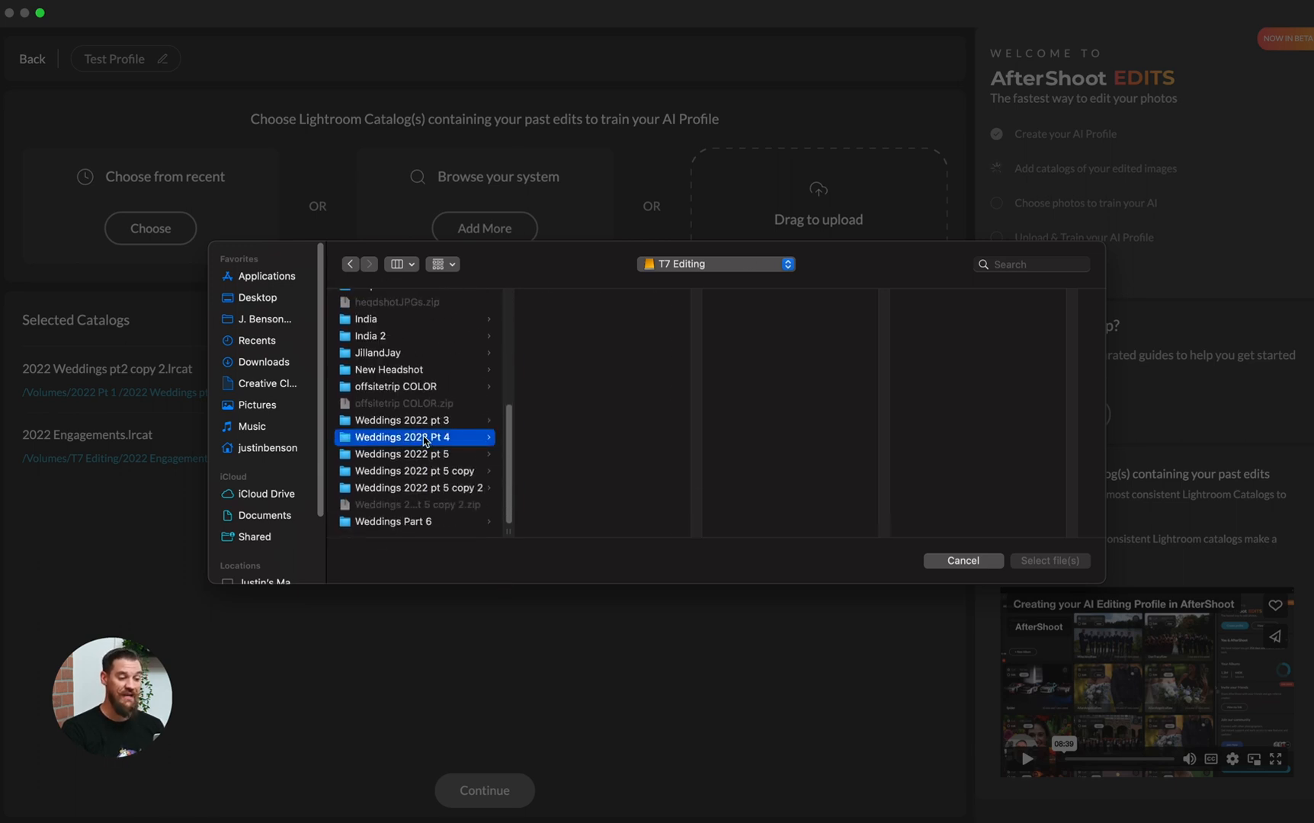
{"action": "left_click", "coordinate": [1049, 560]}
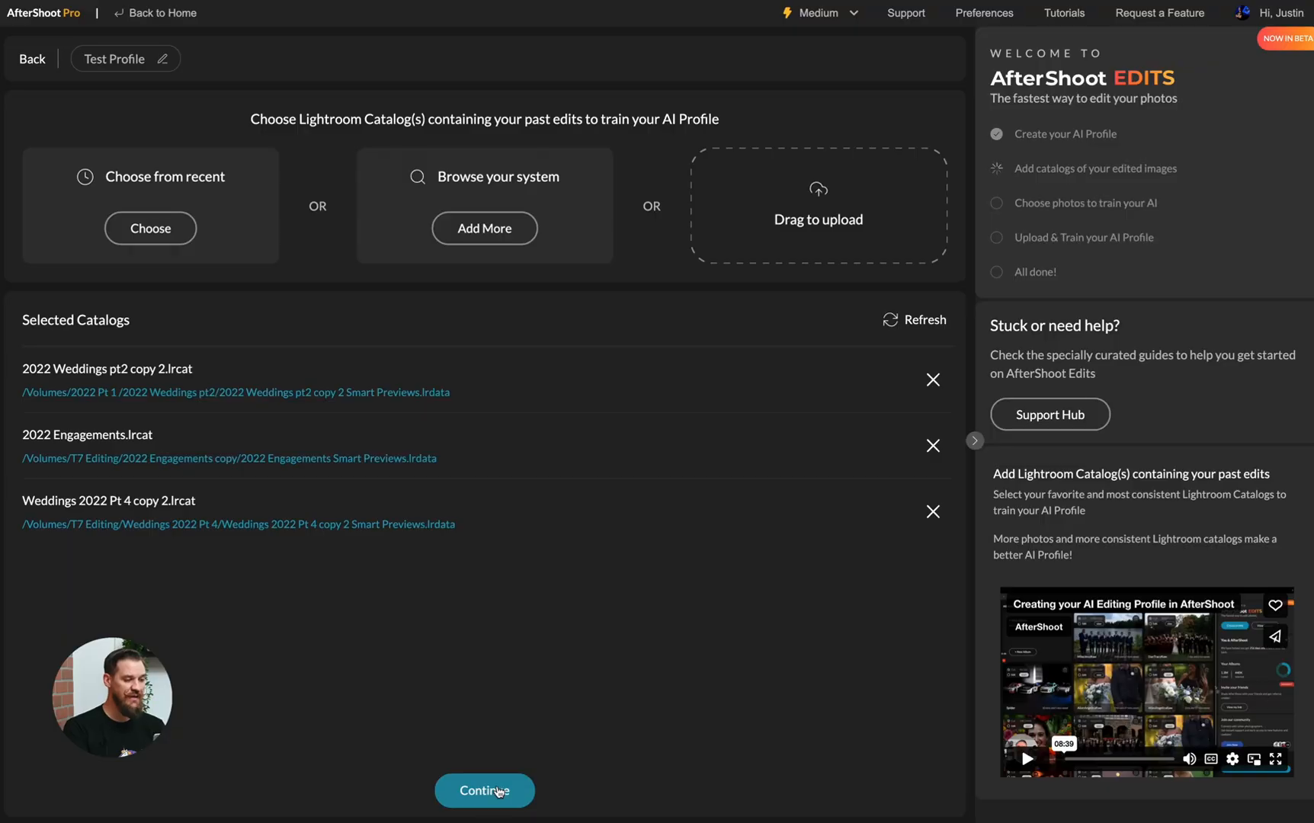
Step: Show 2022 Weddings pt2 by collections and select its Done collections, 5610 photos
{"action": "left_click", "coordinate": [483, 792]}
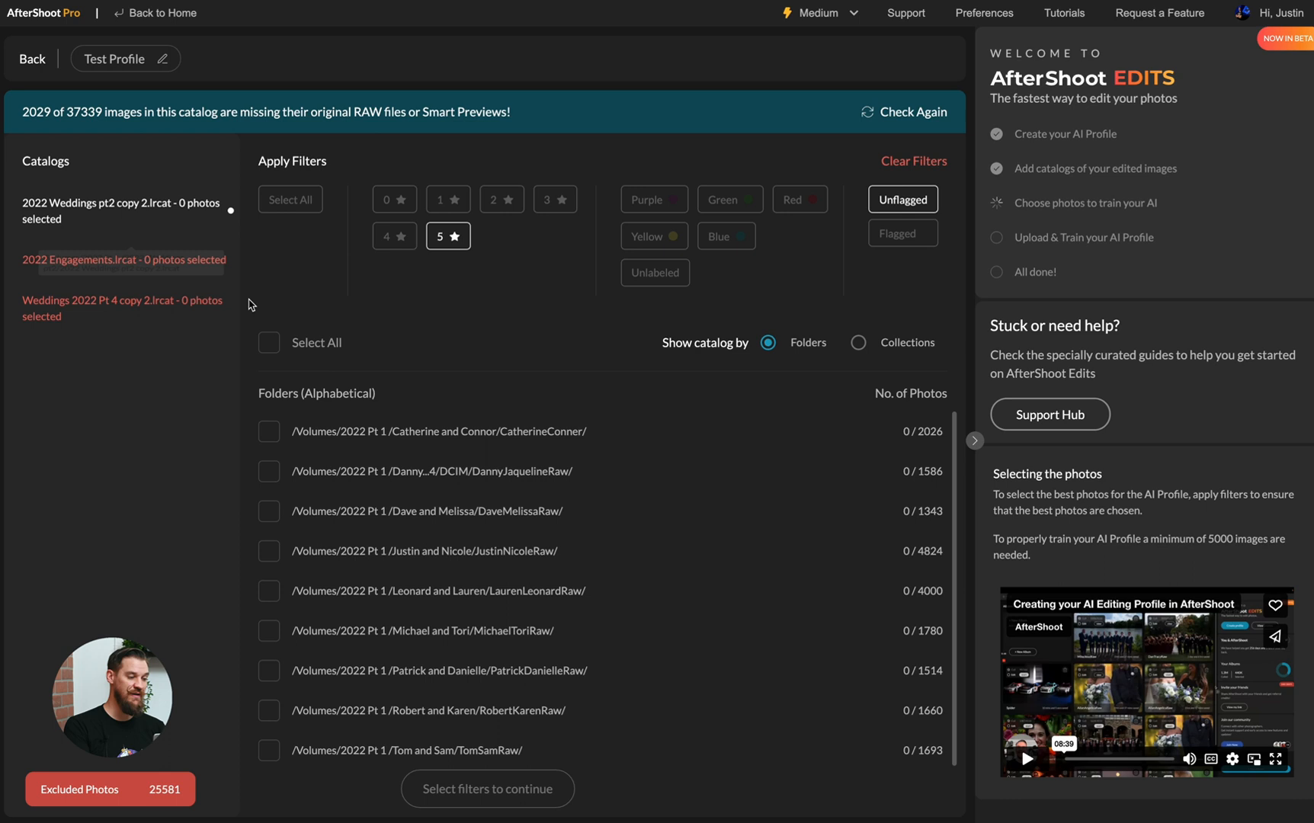
{"action": "mouse_move", "coordinate": [122, 308]}
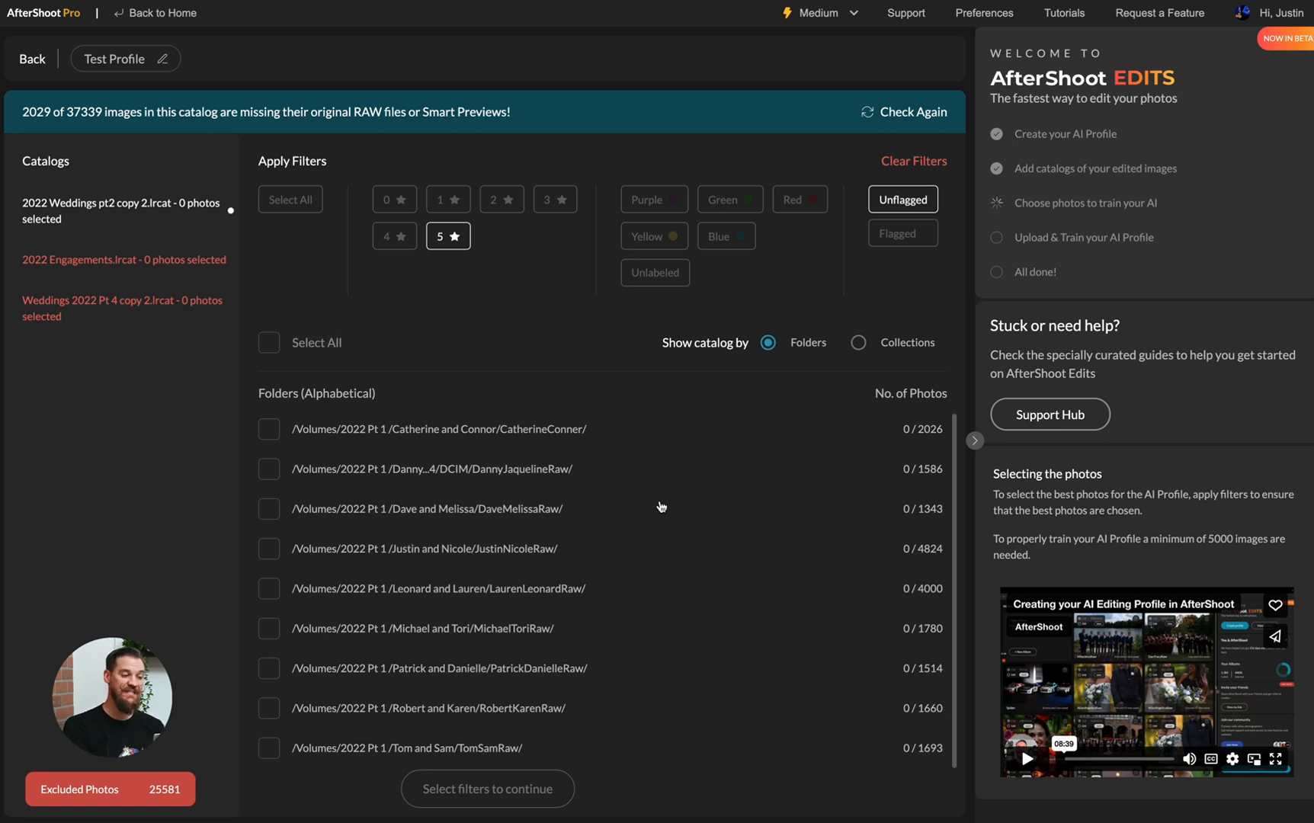
{"action": "mouse_move", "coordinate": [681, 657]}
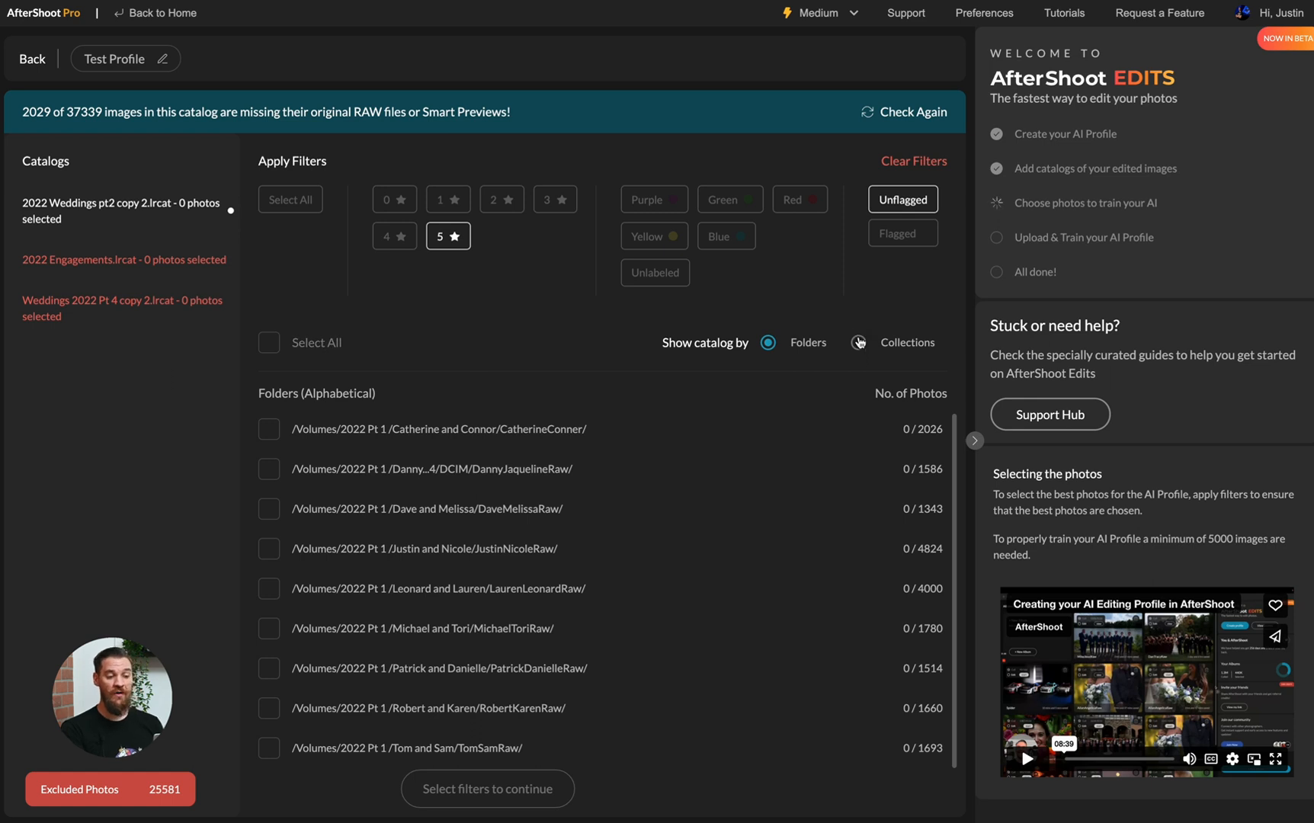
{"action": "left_click", "coordinate": [856, 342]}
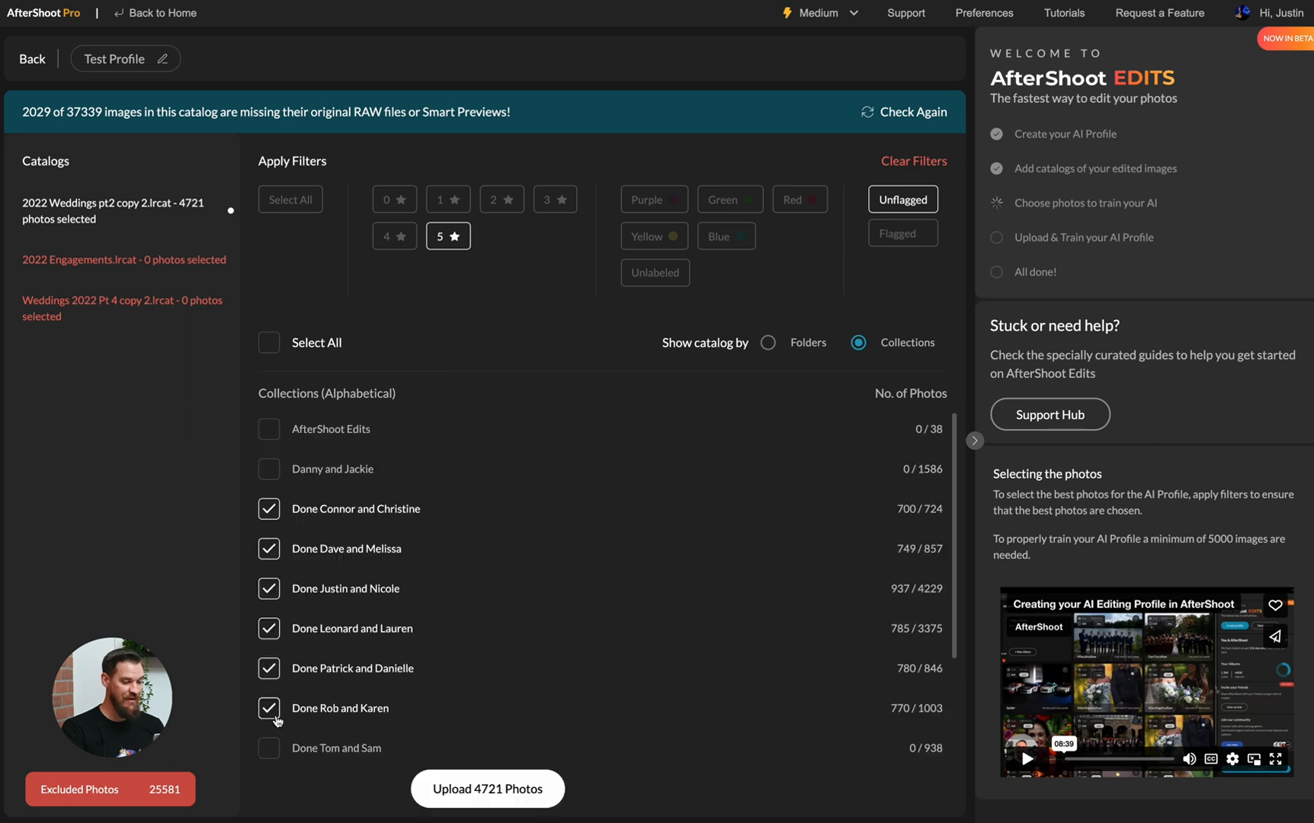
{"action": "left_click", "coordinate": [268, 749]}
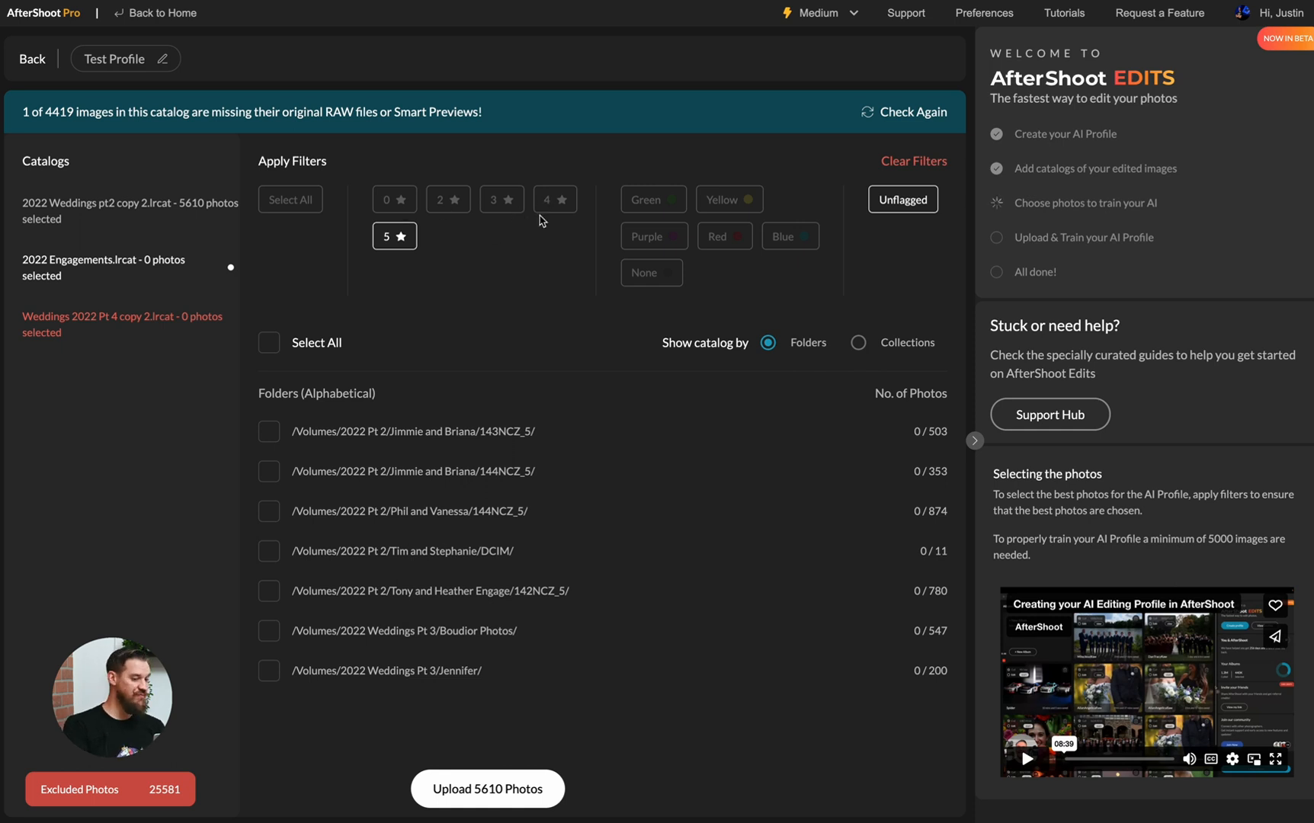
{"action": "mouse_move", "coordinate": [611, 350]}
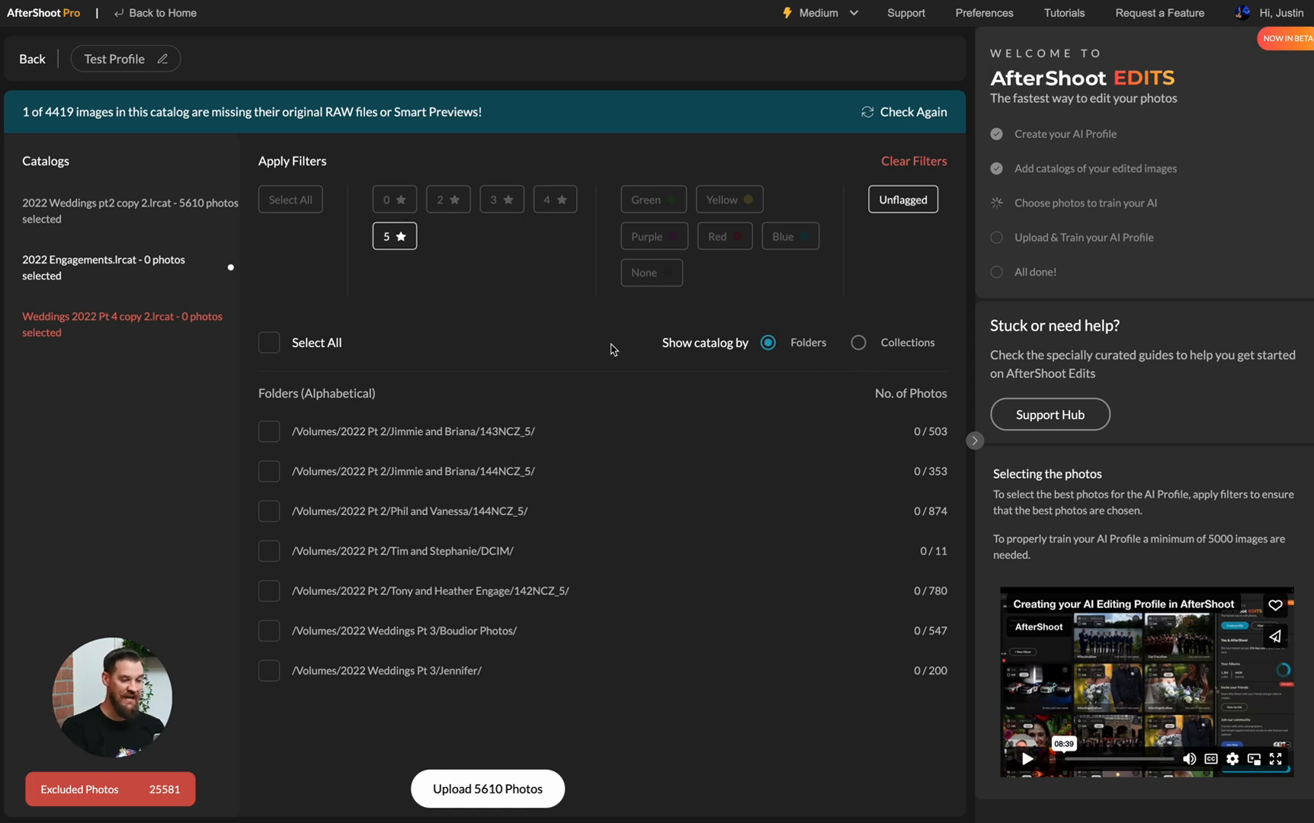
Step: Include the 2022 Engagements catalog's 517 photos in the training set
{"action": "left_click", "coordinate": [857, 342]}
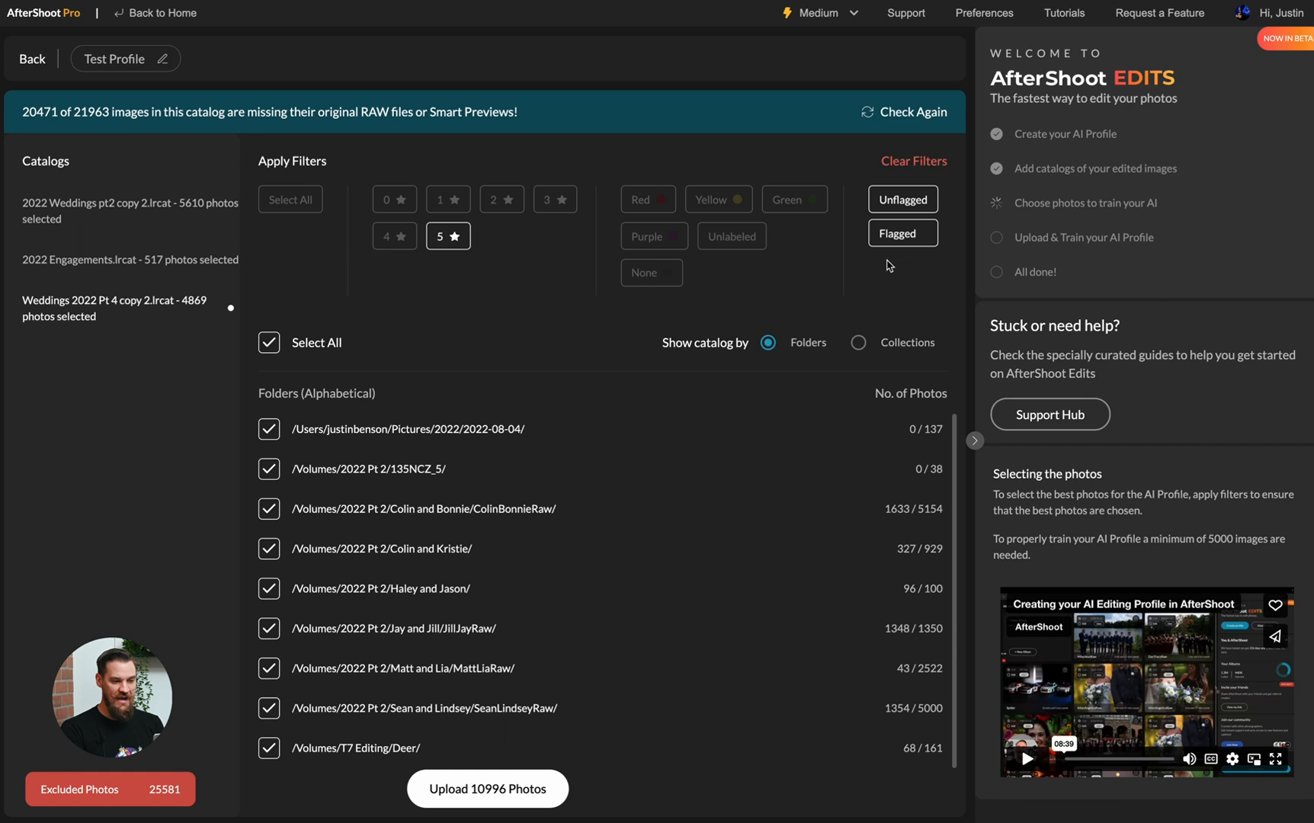
Step: Limit Weddings 2022 Pt 4 to flagged photos and upload the 6289 selected photos
{"action": "left_click", "coordinate": [903, 233]}
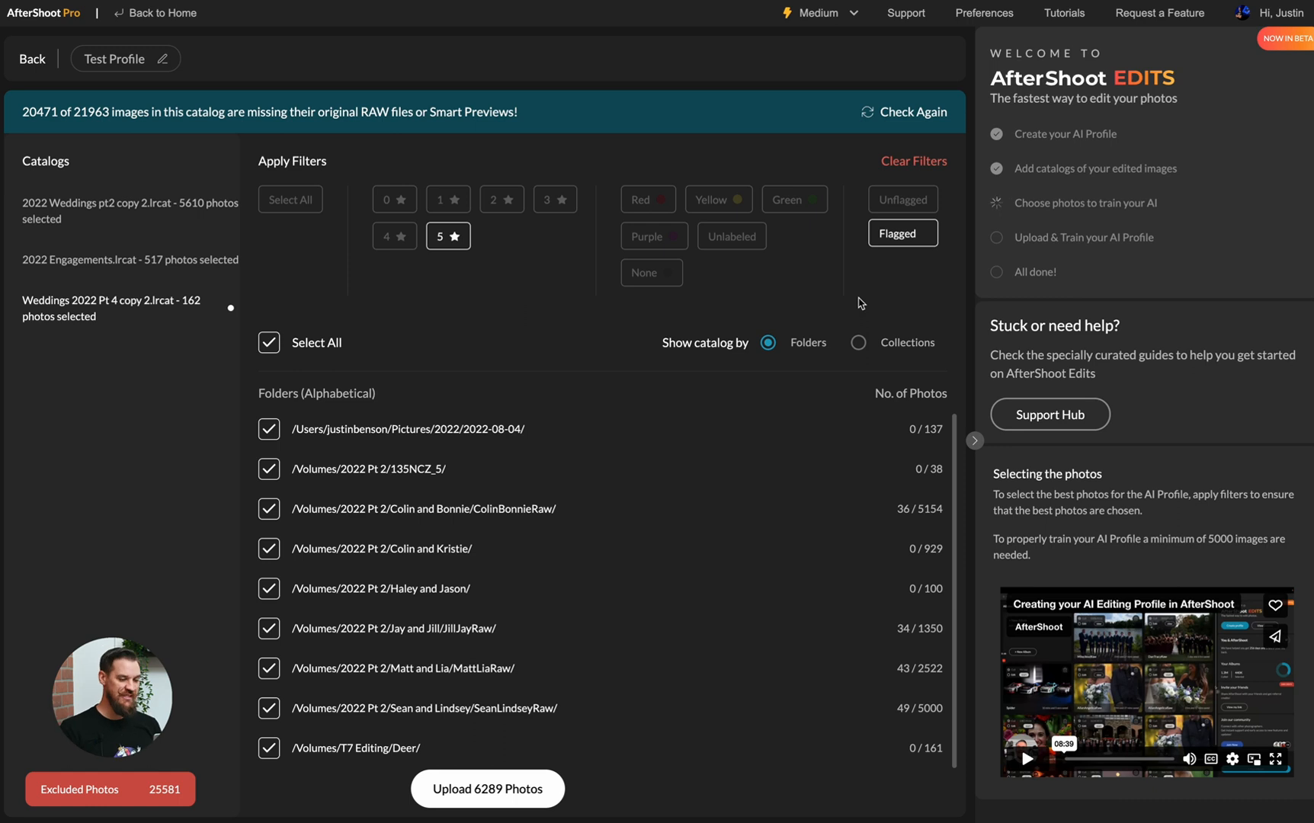
{"action": "mouse_move", "coordinate": [809, 468]}
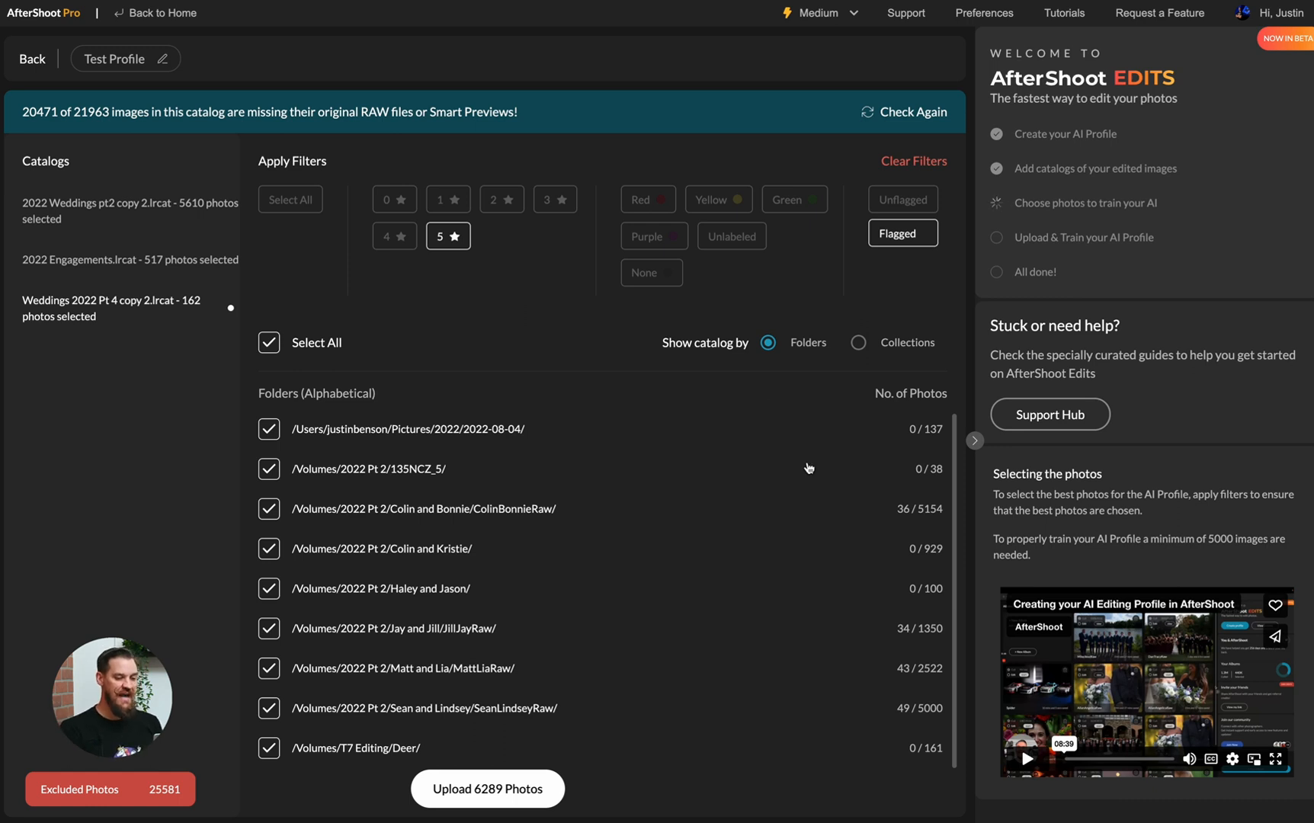
{"action": "mouse_move", "coordinate": [905, 715]}
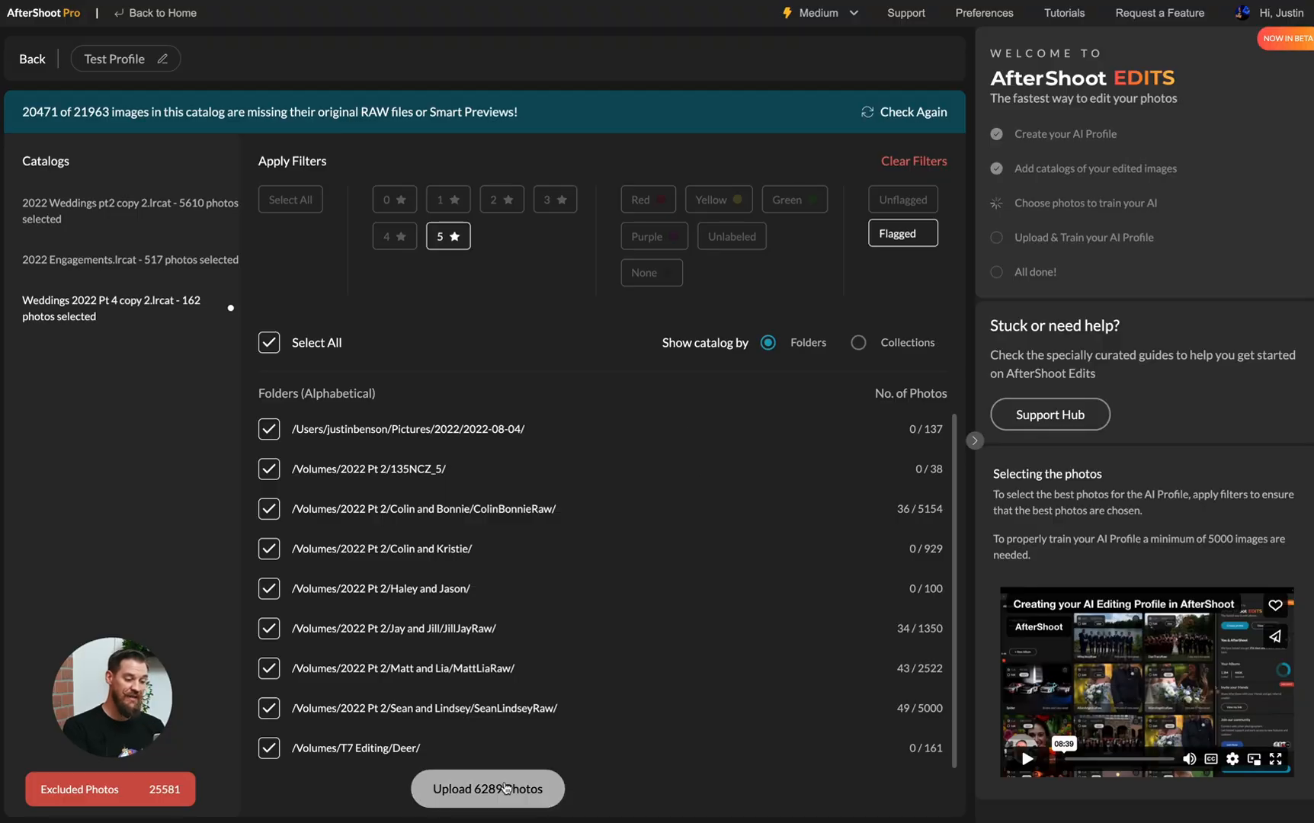
{"action": "left_click", "coordinate": [487, 788]}
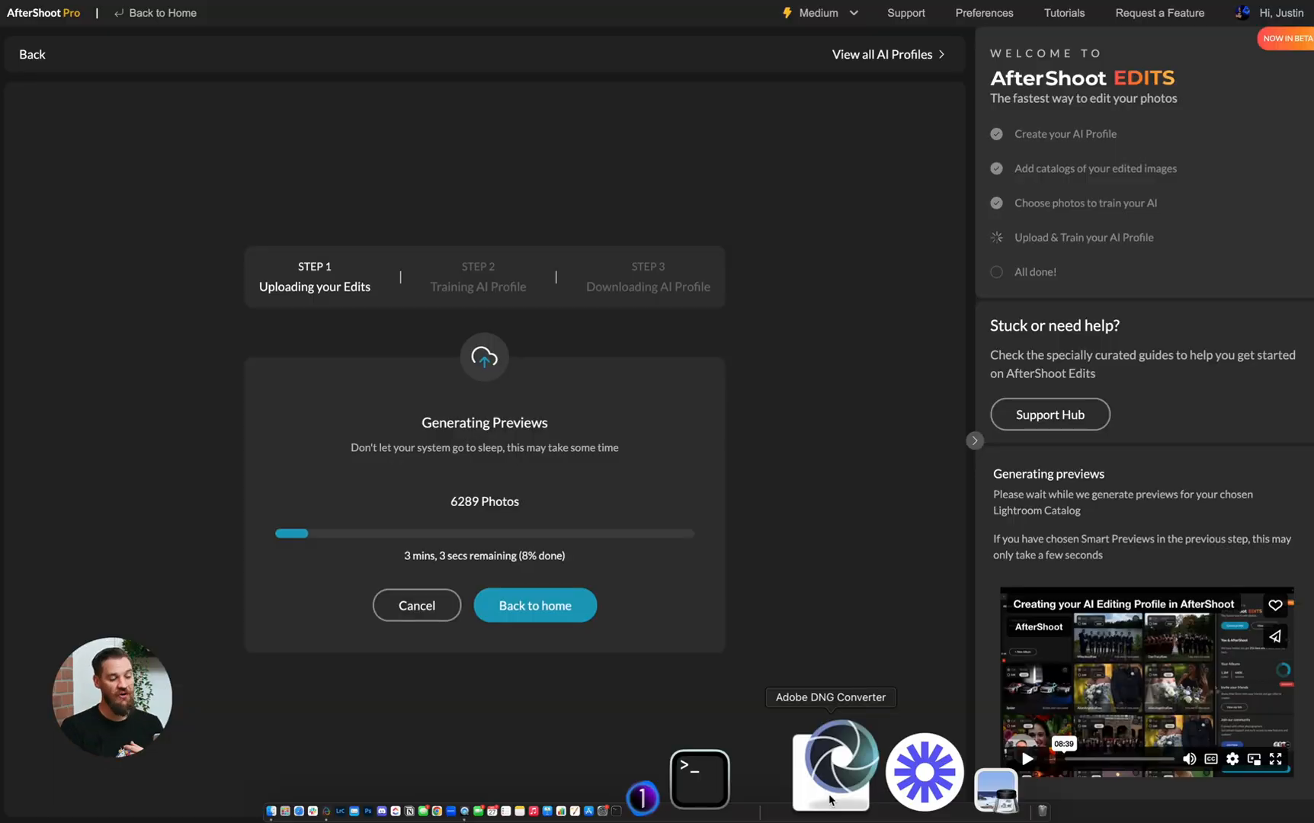
{"action": "mouse_move", "coordinate": [726, 352]}
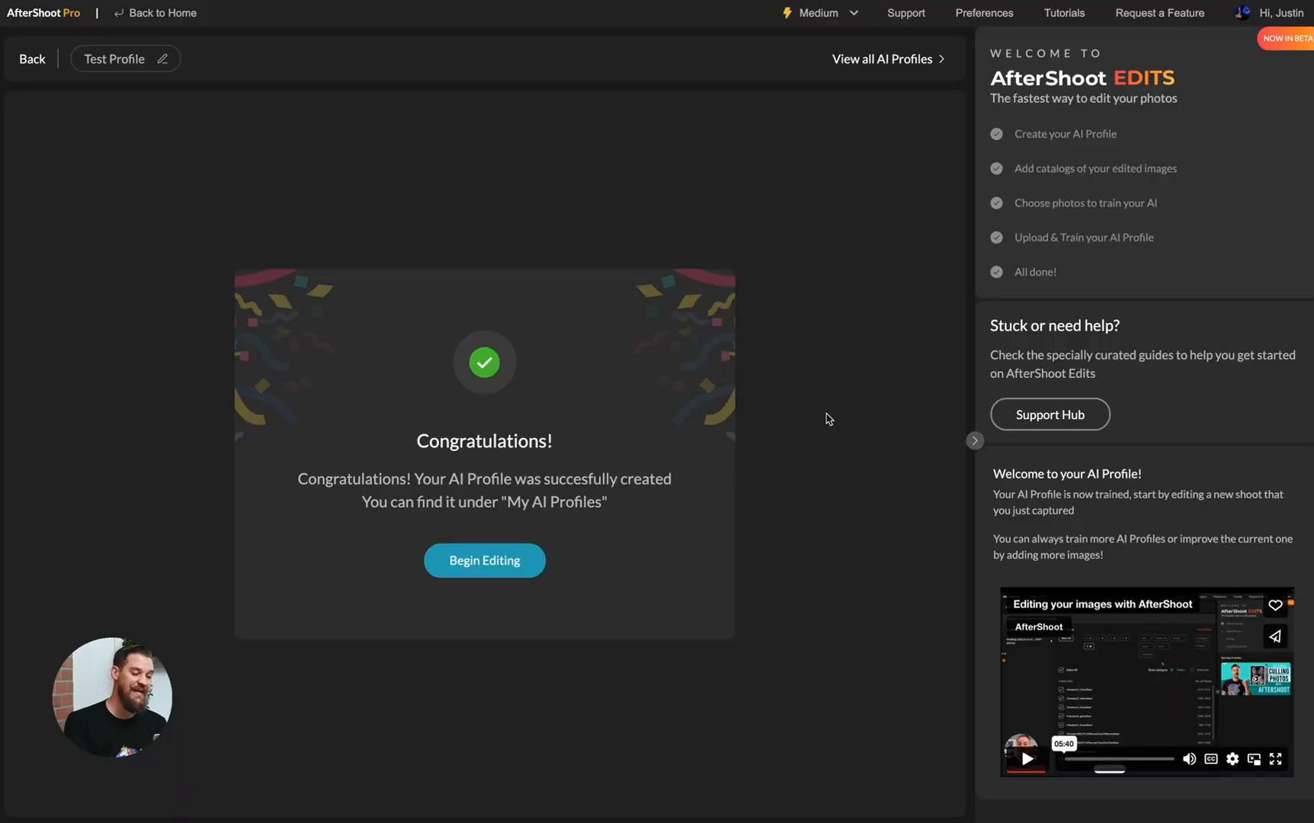
{"action": "mouse_move", "coordinate": [675, 447]}
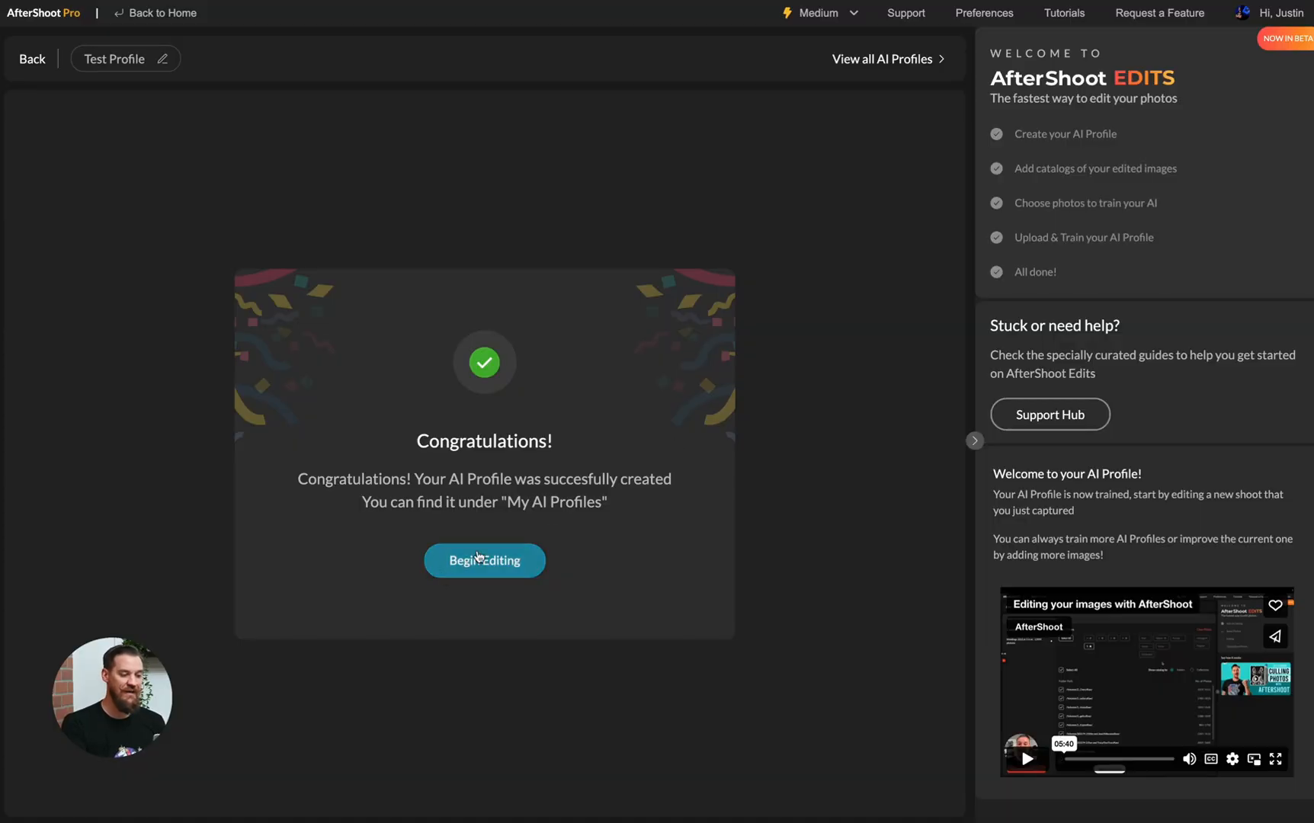
Step: Move past the profile-created confirmation to improve Test Profile
{"action": "left_click", "coordinate": [483, 559]}
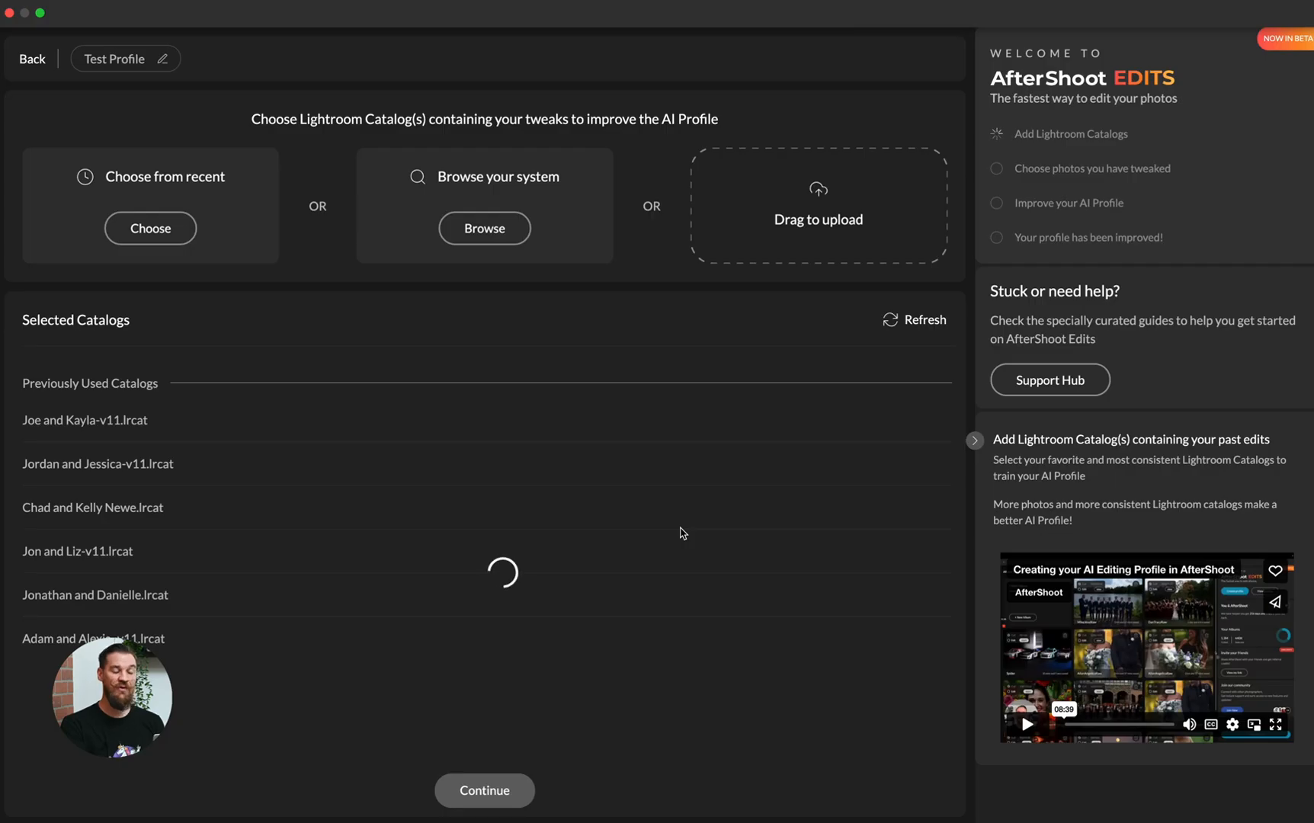
Step: Add the 2022 Weddings pt2 copy 2 catalog and continue to its photo filters
{"action": "left_click", "coordinate": [484, 229]}
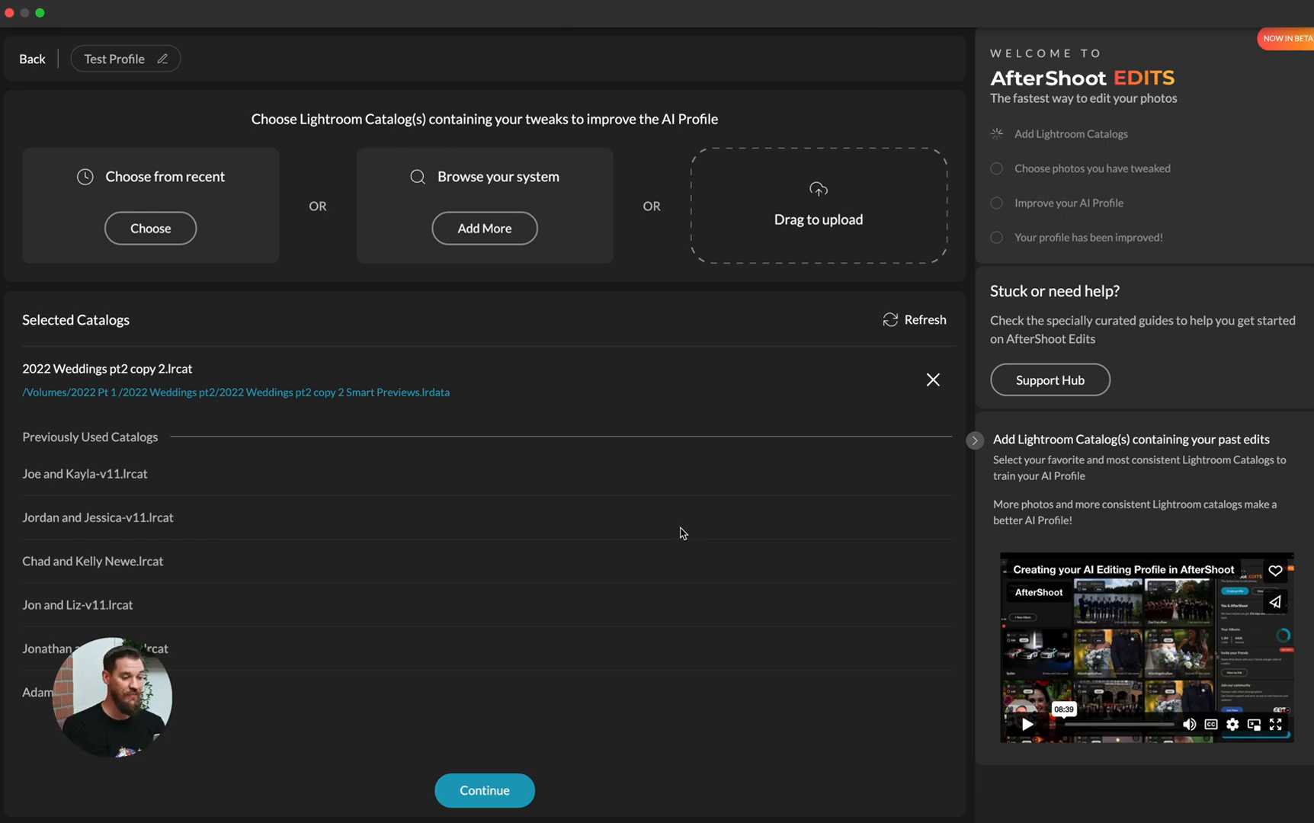
{"action": "left_click", "coordinate": [483, 791]}
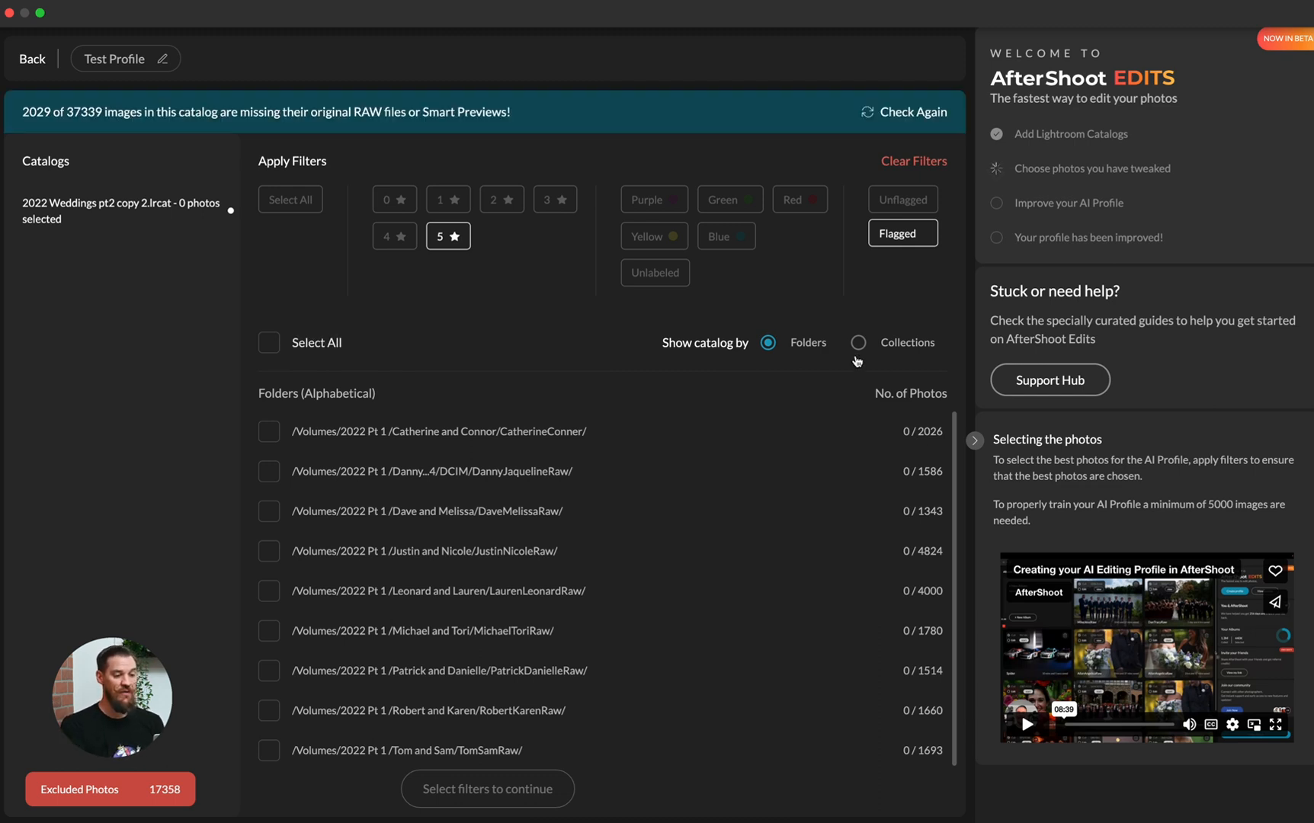
Step: Select the Done collections, including Done Dave and Melissa, with unflagged photos included
{"action": "left_click", "coordinate": [858, 343]}
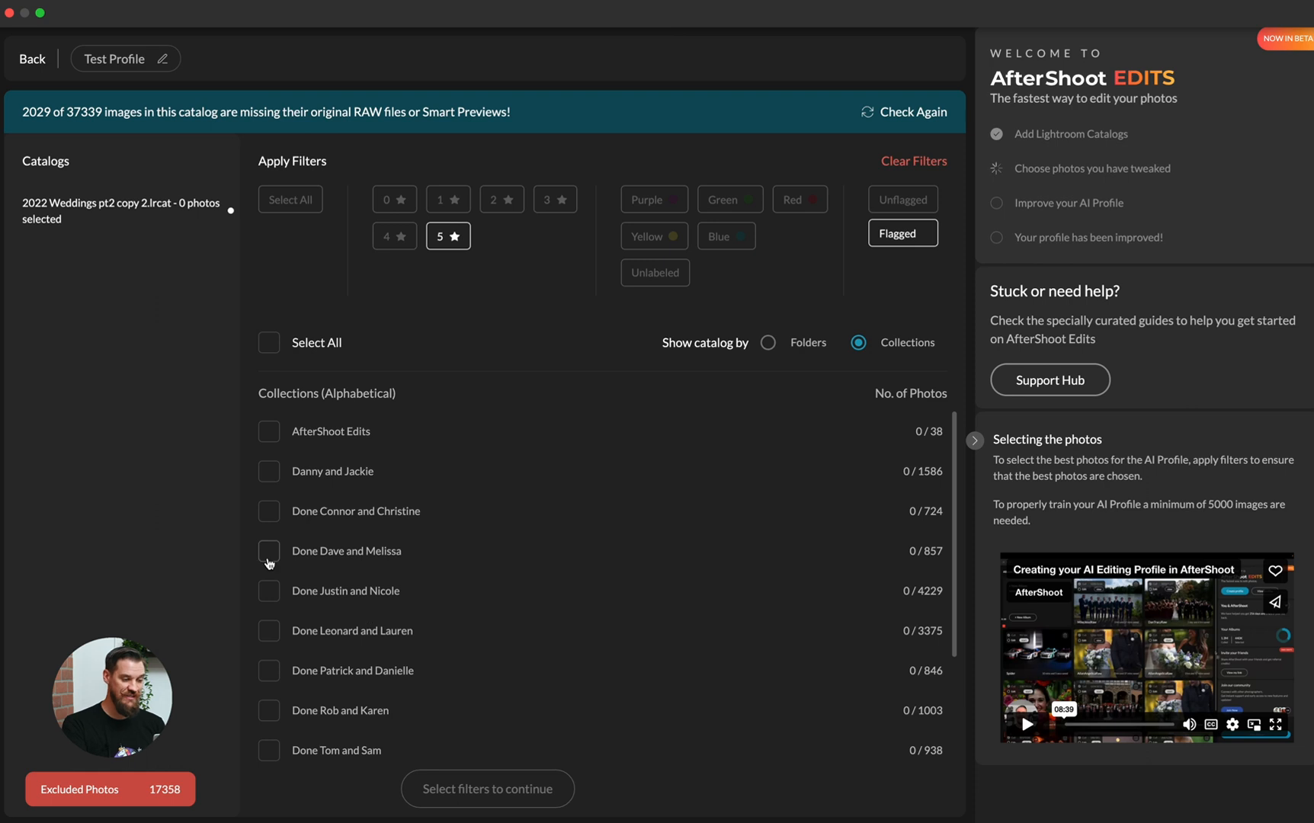
{"action": "left_click", "coordinate": [268, 550]}
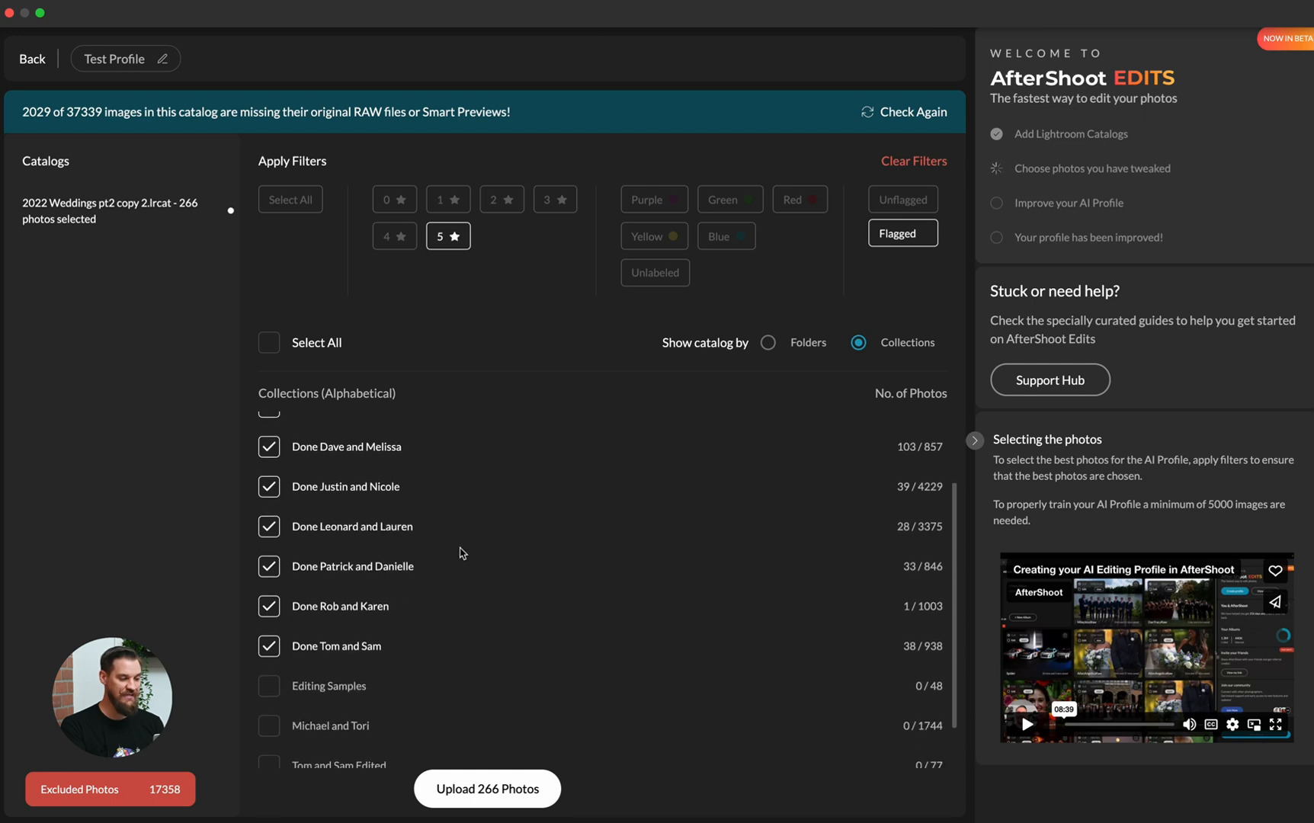
{"action": "scroll", "scroll_direction": "down", "scroll_amount": 3}
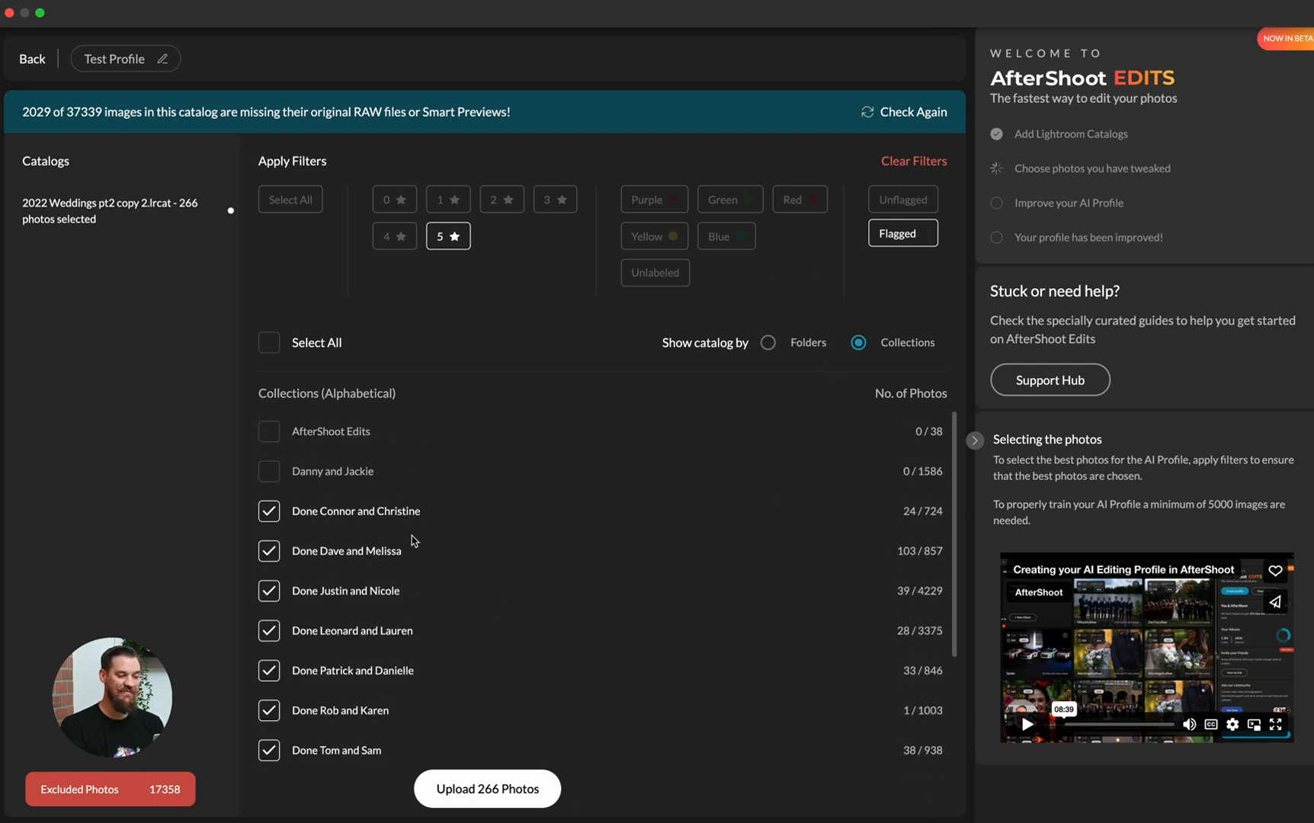
{"action": "mouse_move", "coordinate": [640, 708]}
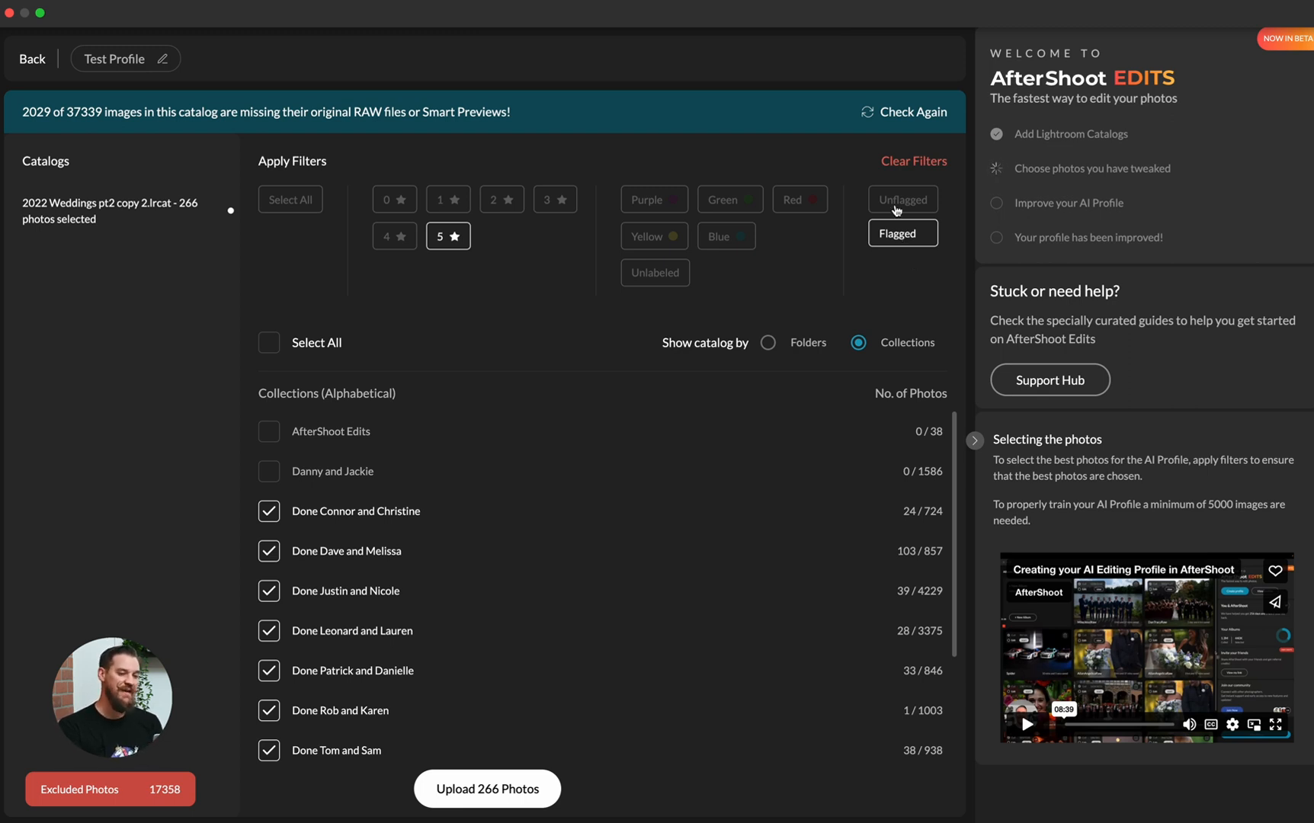
{"action": "left_click", "coordinate": [903, 233]}
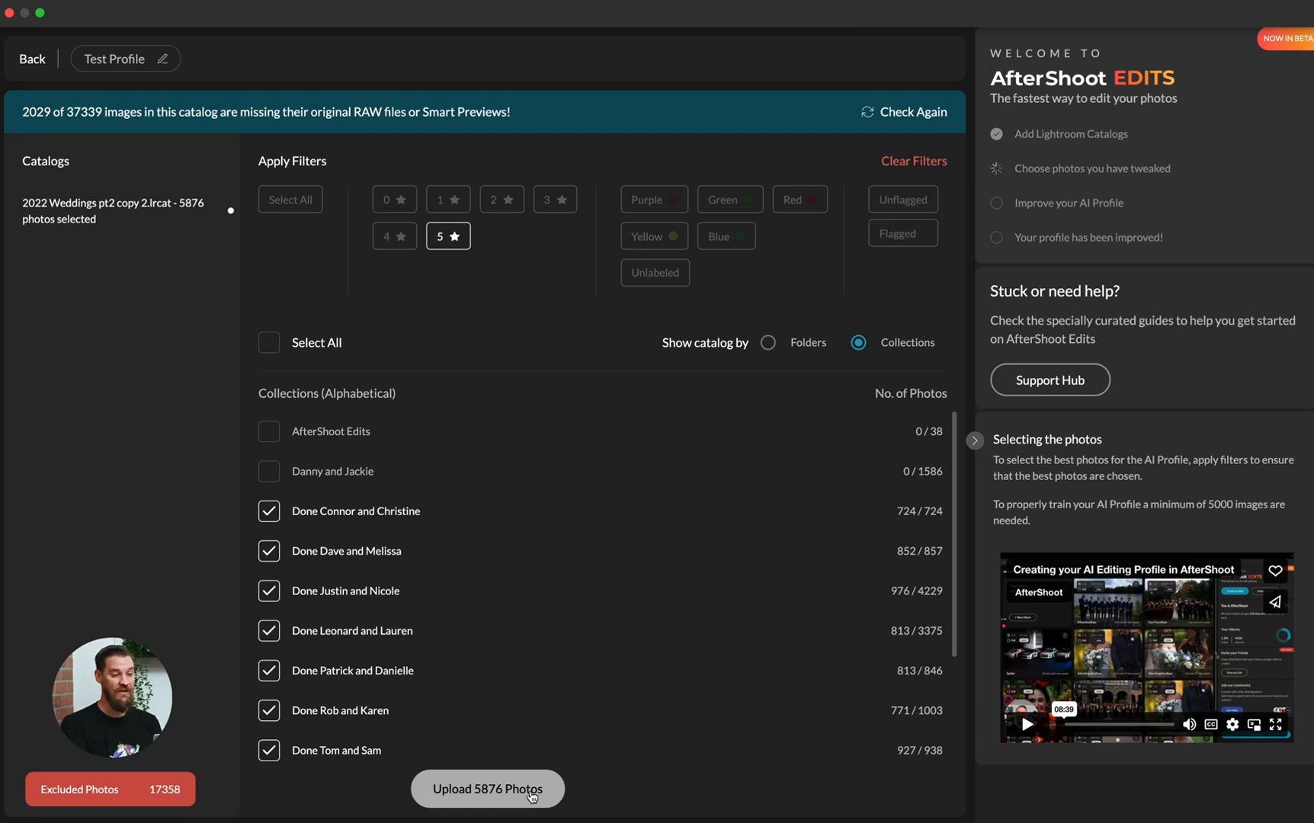
Step: Upload the 5876 selected photos to improve Test Profile
{"action": "left_click", "coordinate": [486, 788]}
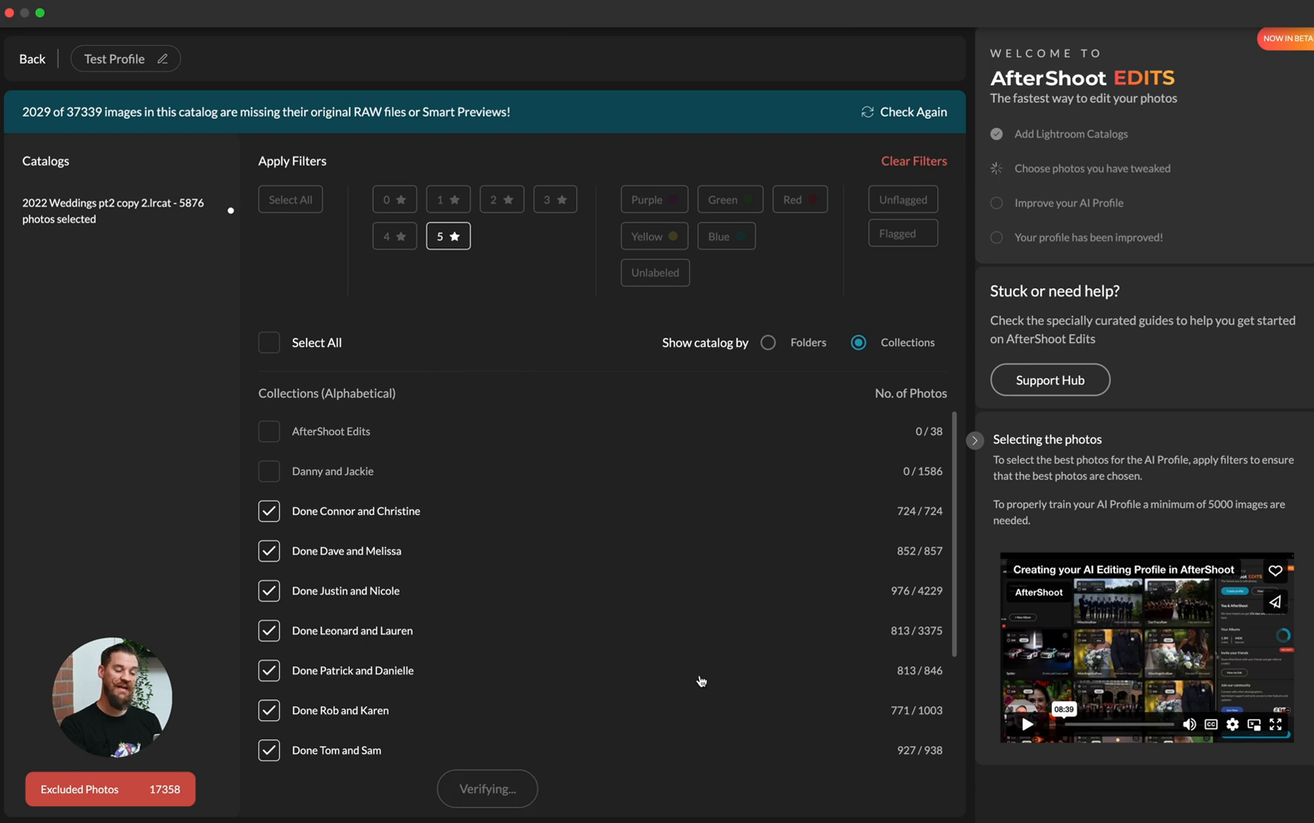
{"action": "left_click", "coordinate": [486, 788]}
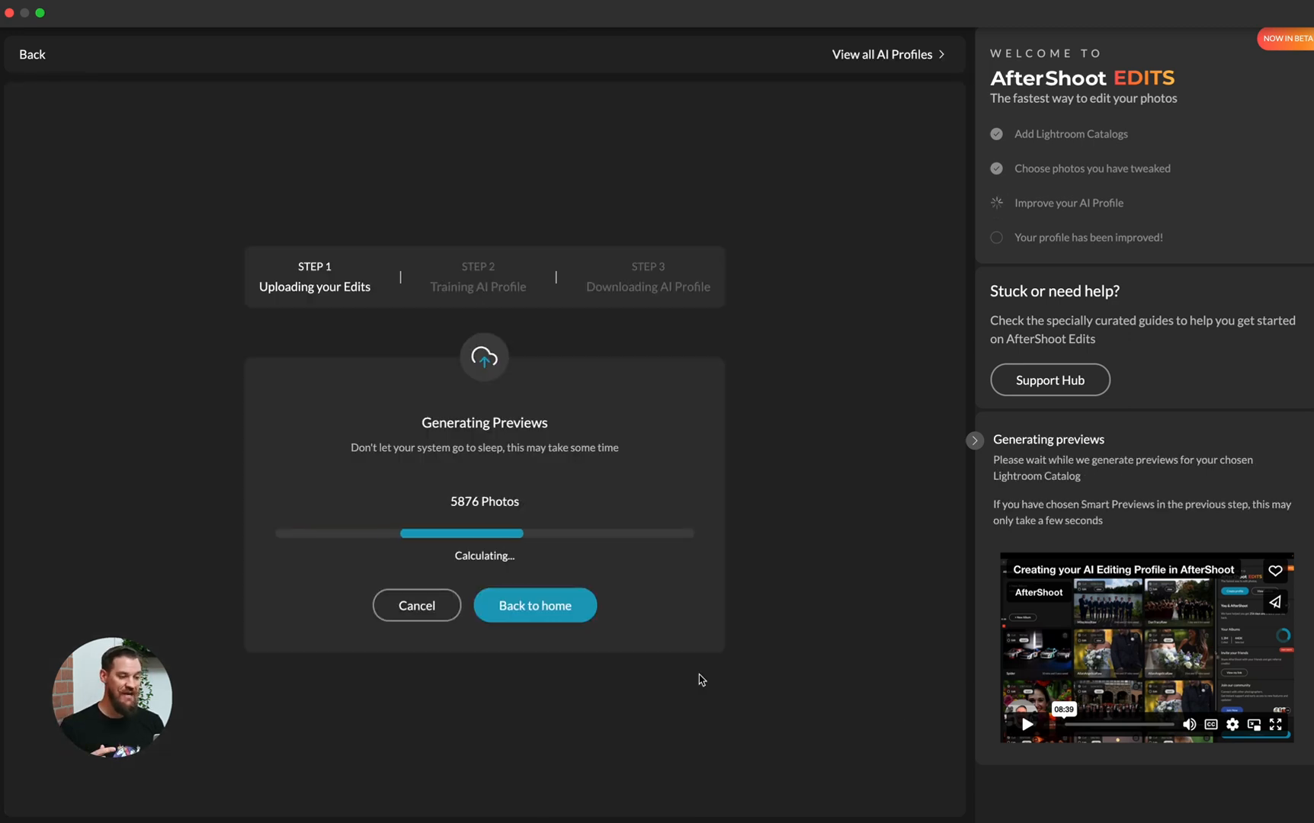